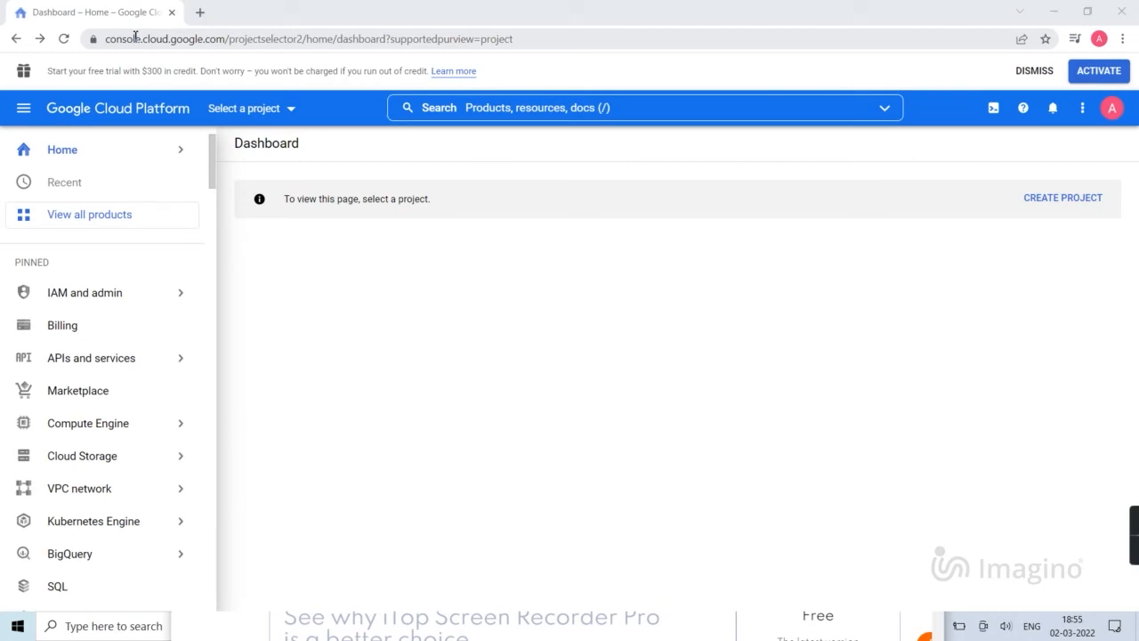
mouse_move(256, 46)
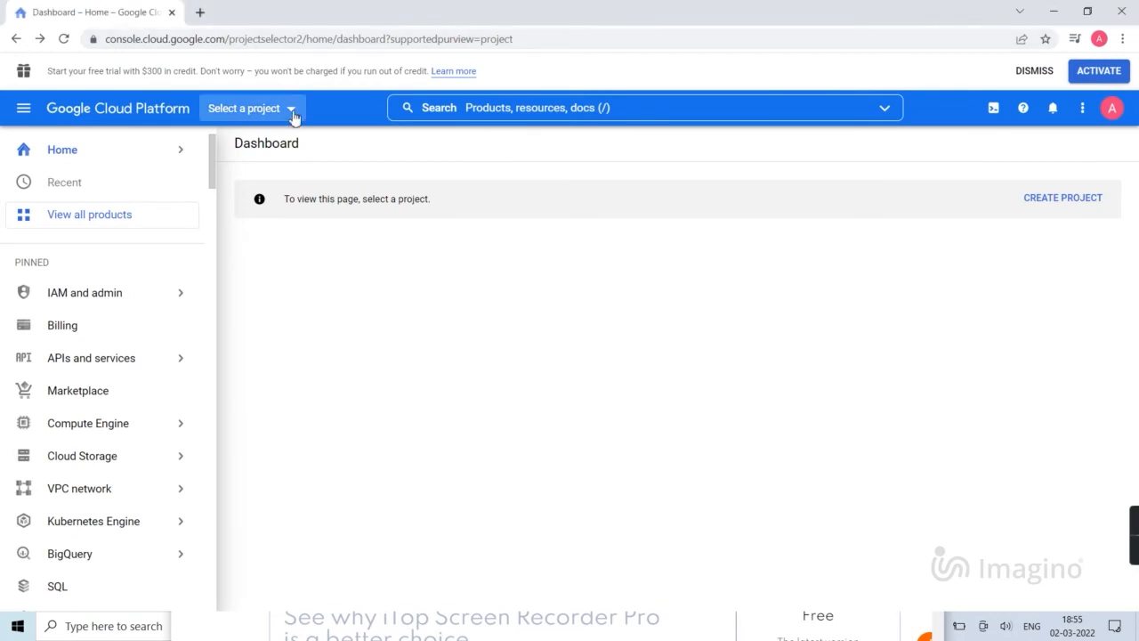
Start a new project from the project picker, proposing name My Project 10027 with no organisation
left_click(253, 108)
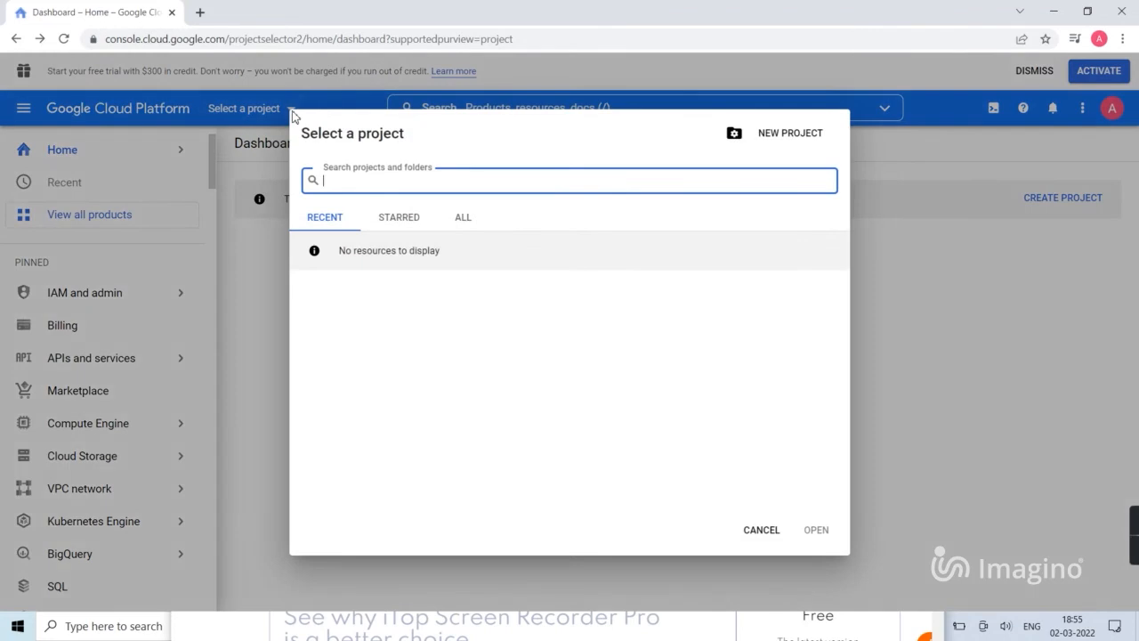
left_click(463, 218)
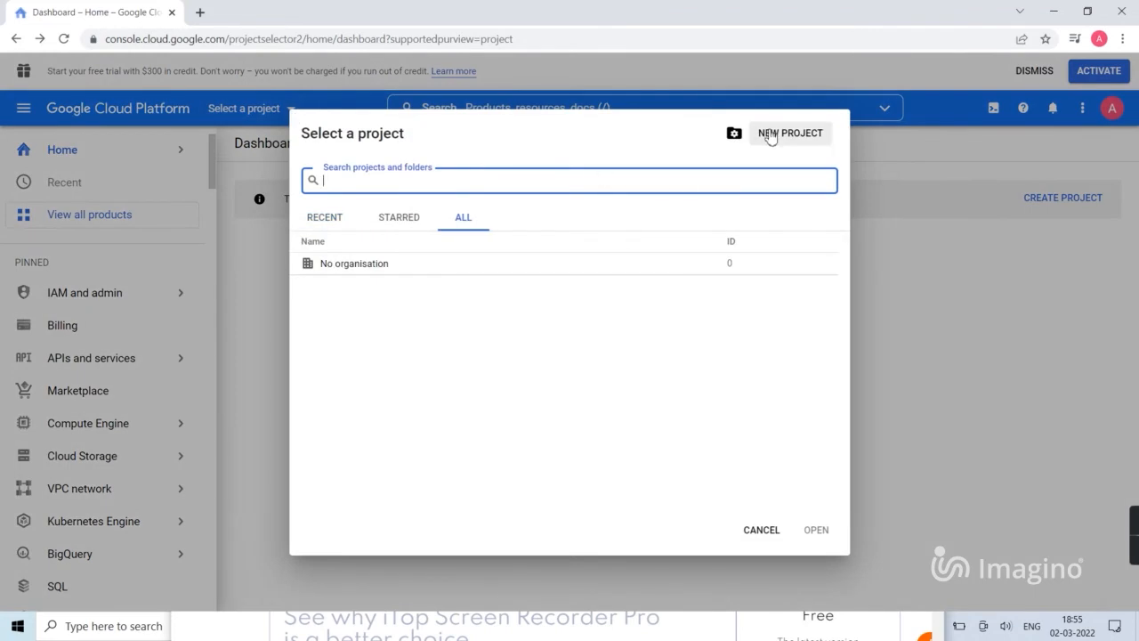
left_click(791, 132)
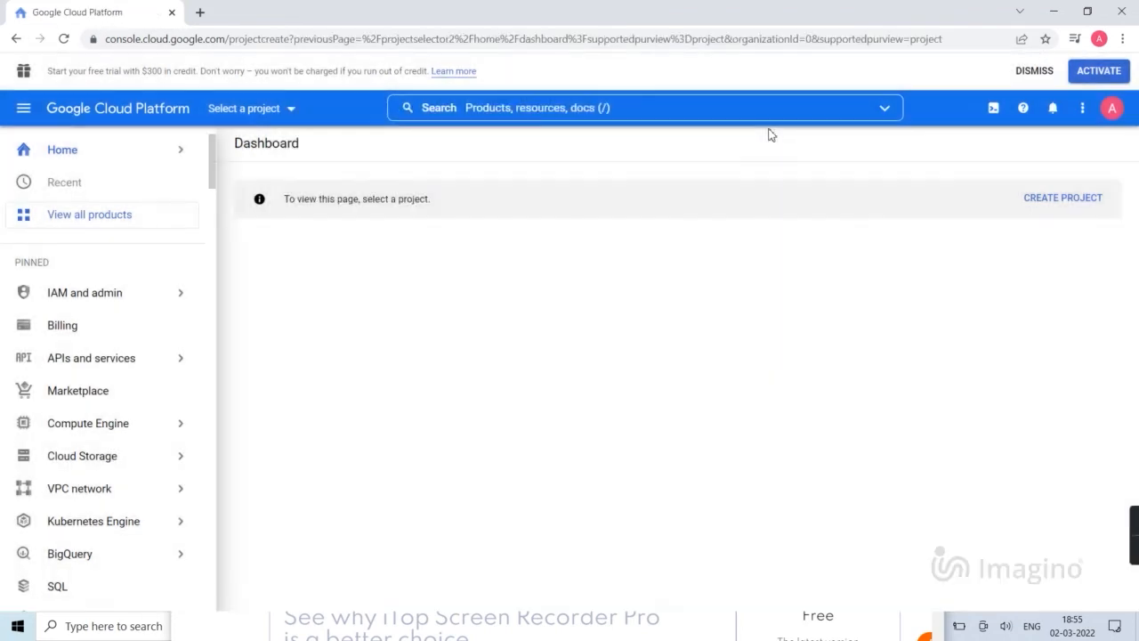
left_click(1063, 198)
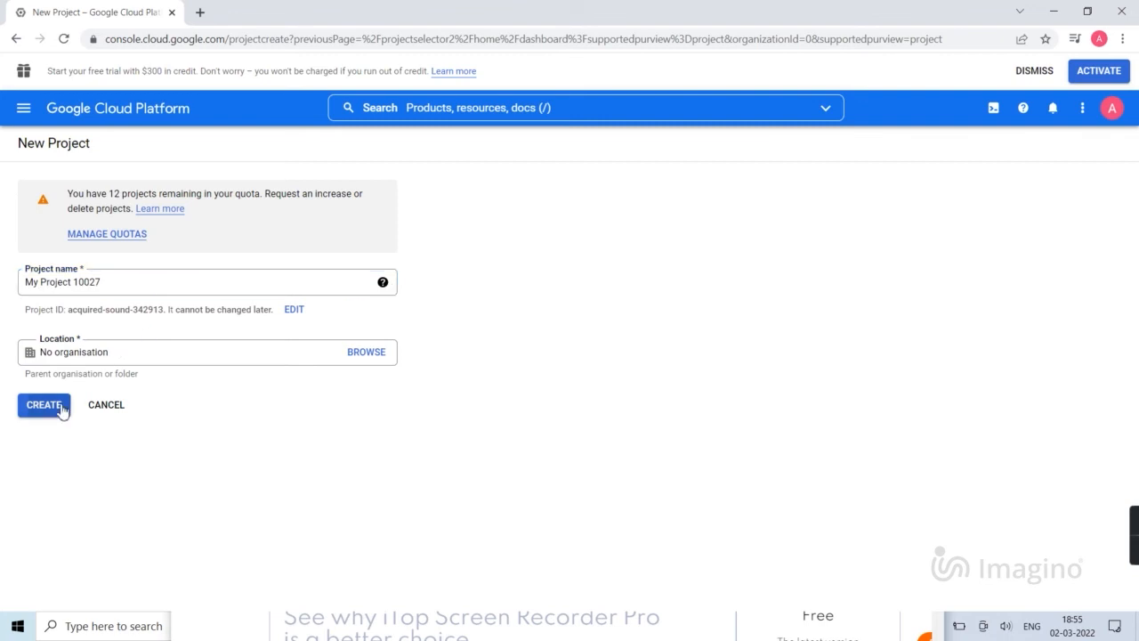
Create My Project 10027 and land on its dashboard
left_click(45, 406)
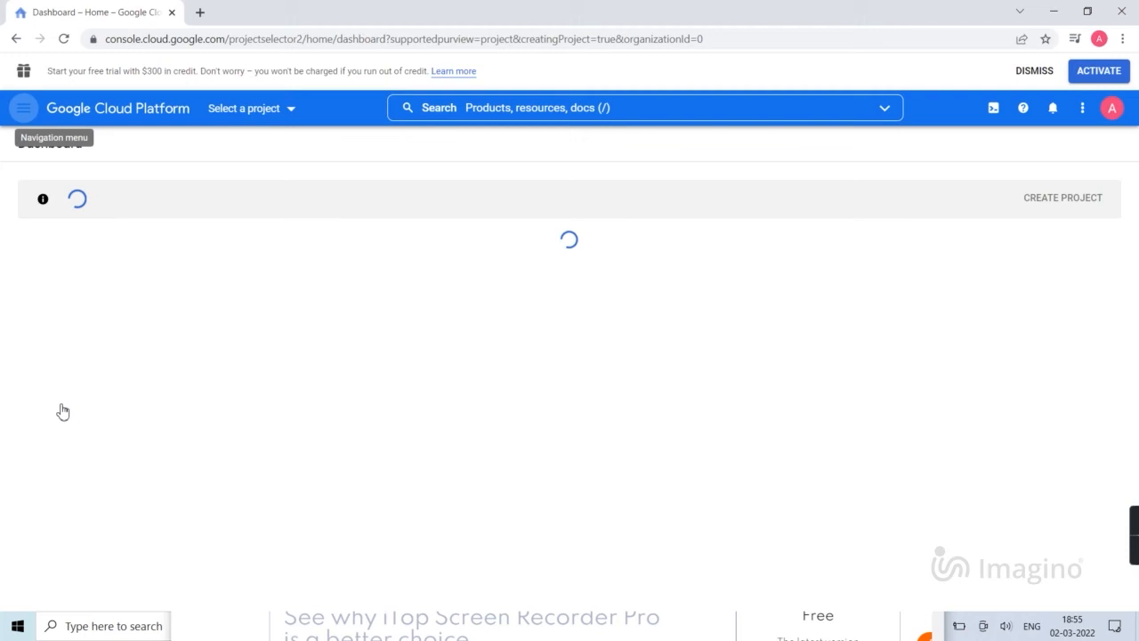
left_click(21, 108)
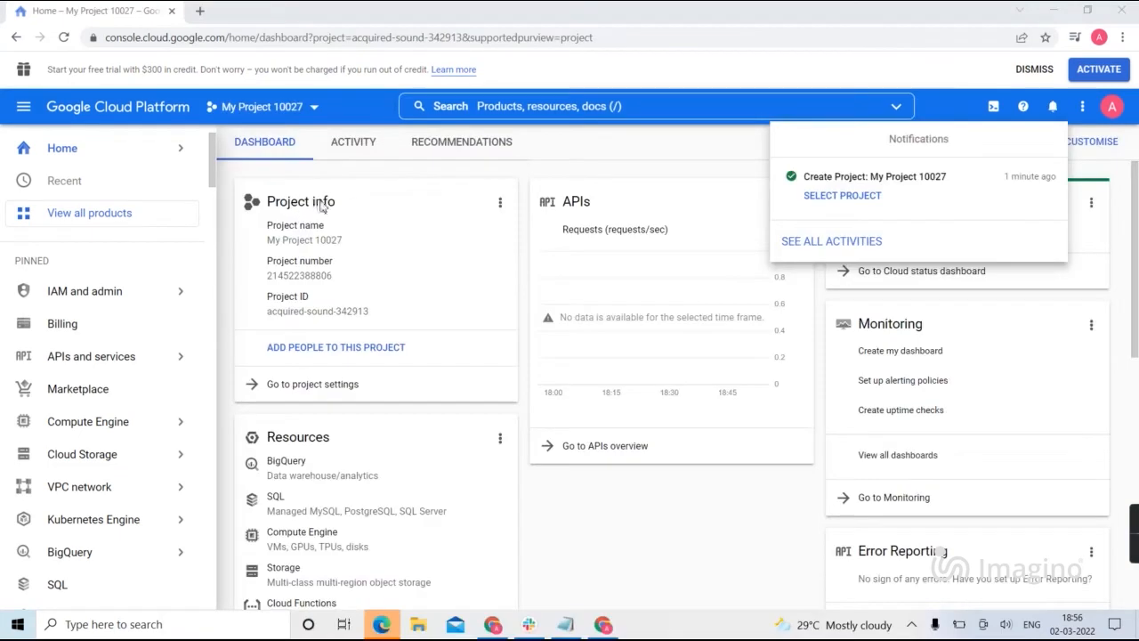
mouse_move(620, 534)
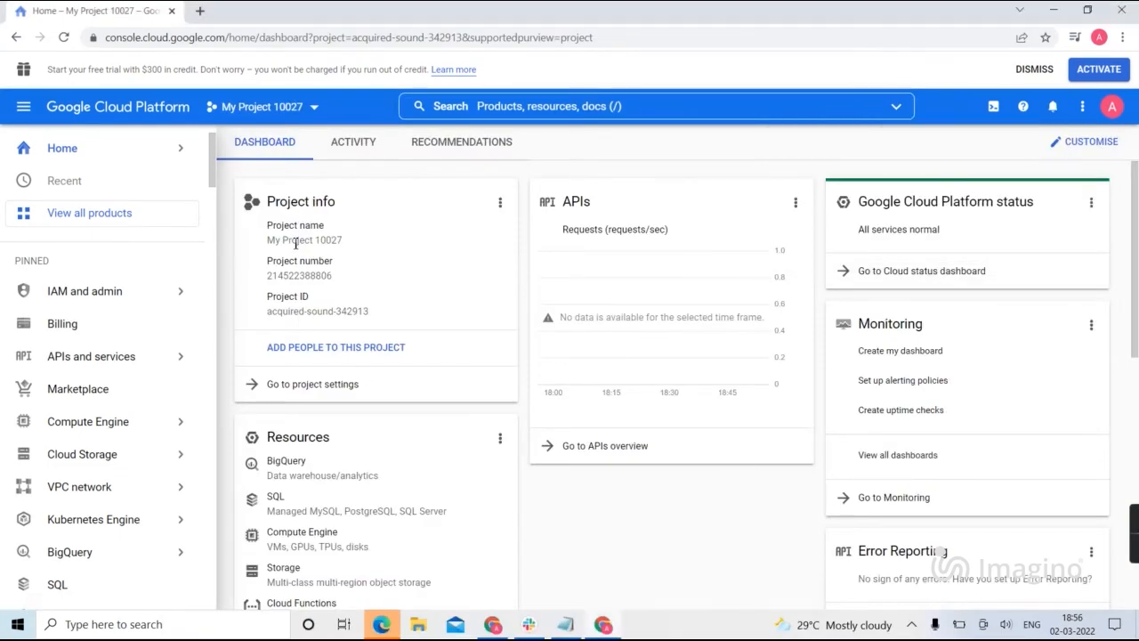
mouse_move(304, 260)
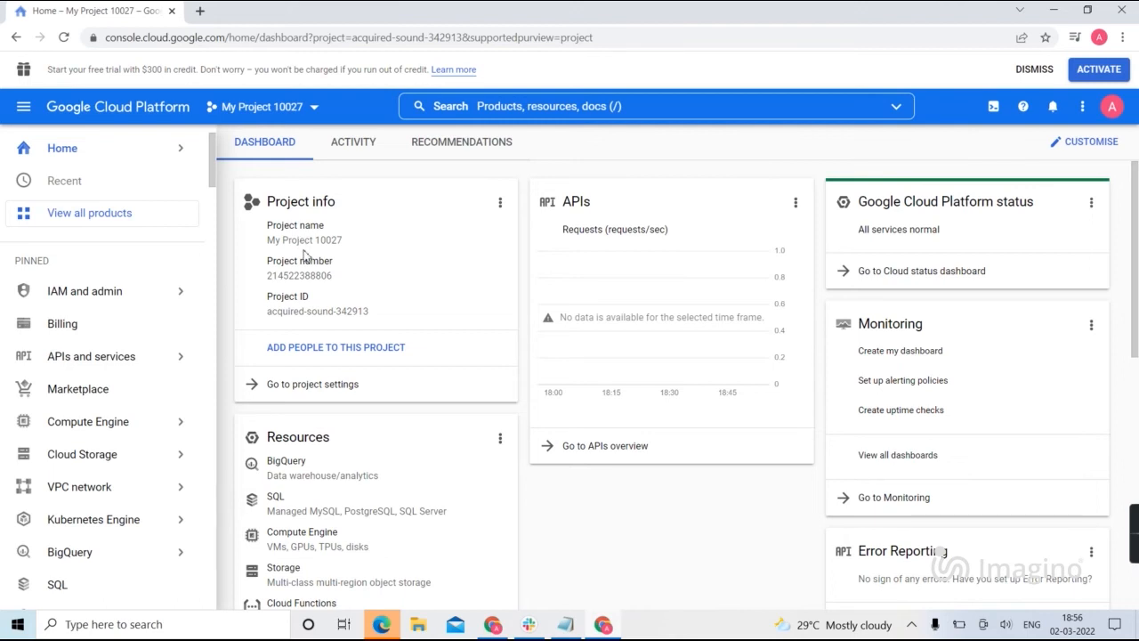
Go to APIs and services and reach the empty Credentials page of My Project 10027
left_click(90, 356)
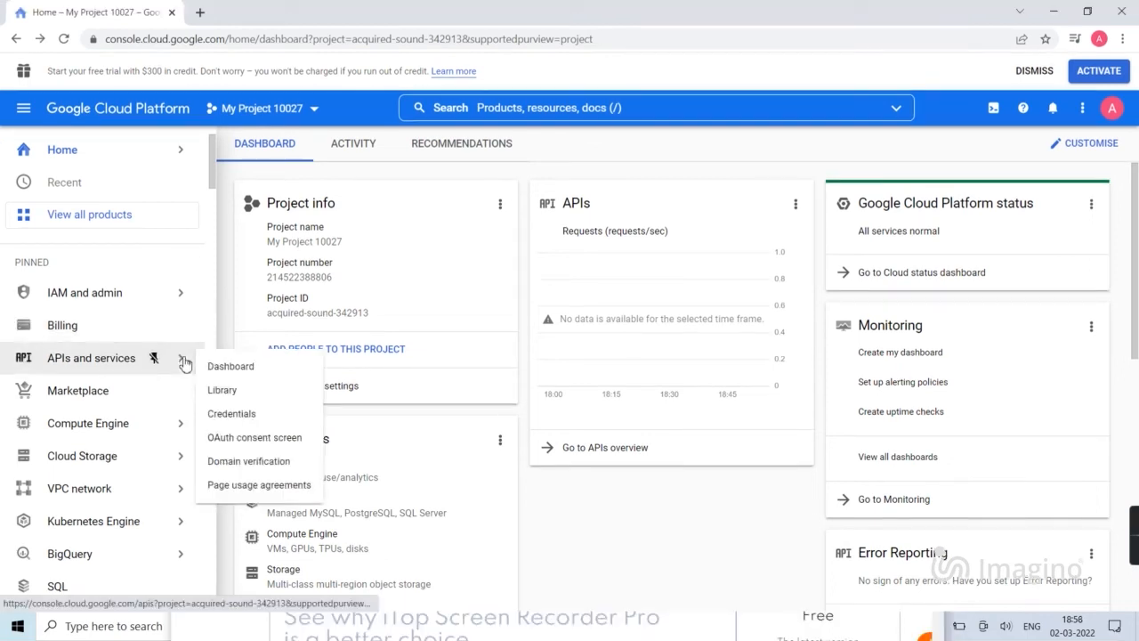
mouse_move(221, 372)
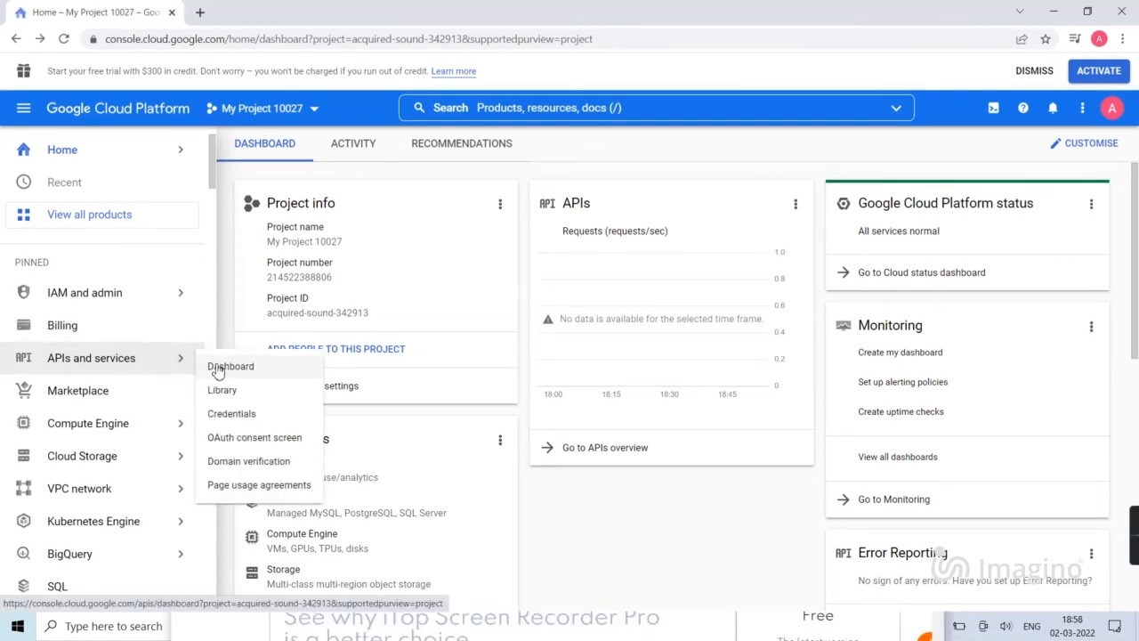
left_click(230, 366)
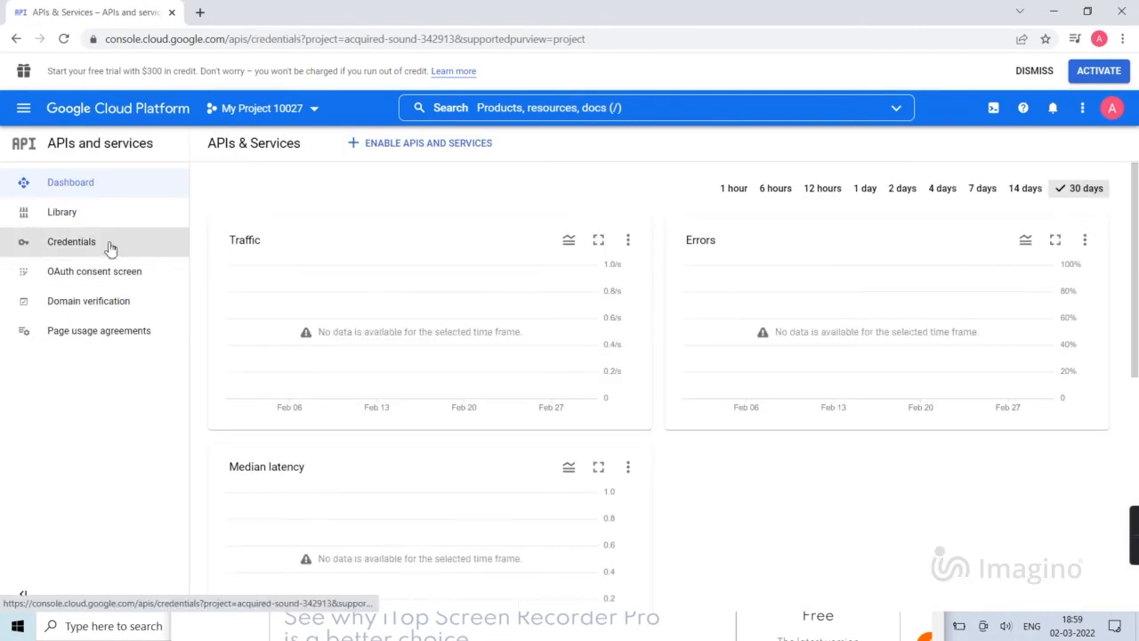
left_click(72, 242)
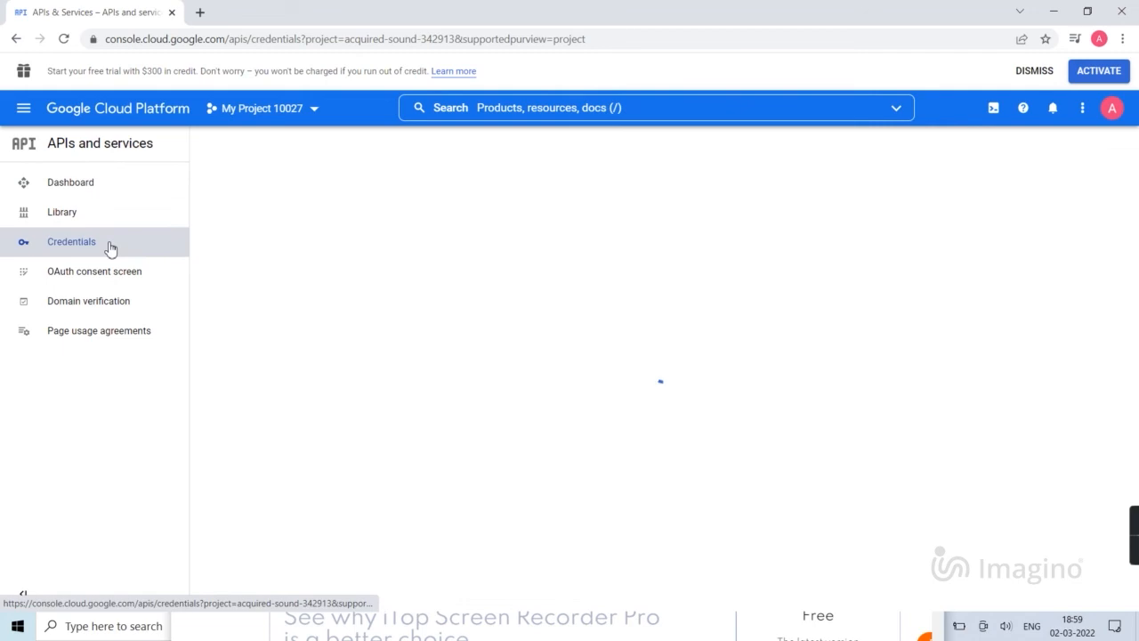
left_click(71, 242)
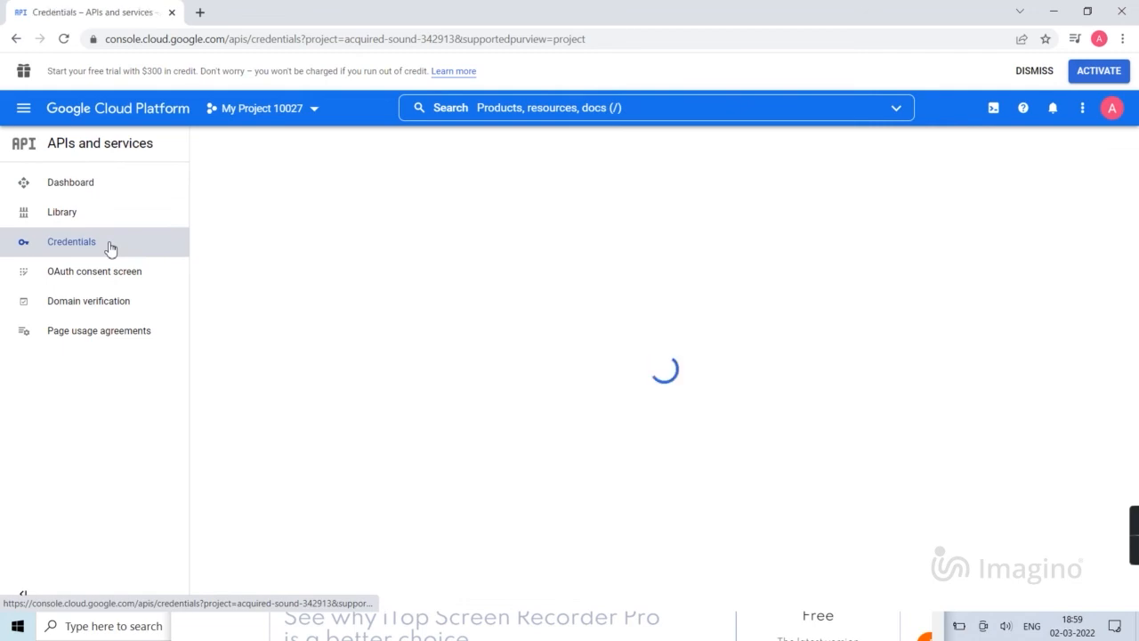
left_click(71, 242)
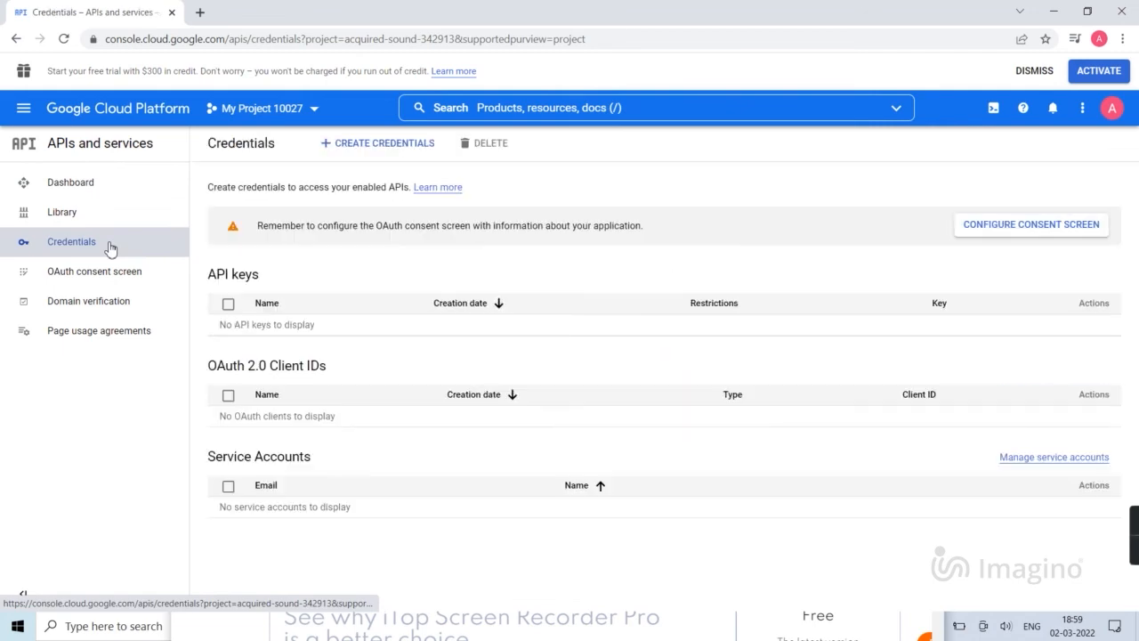
mouse_move(146, 231)
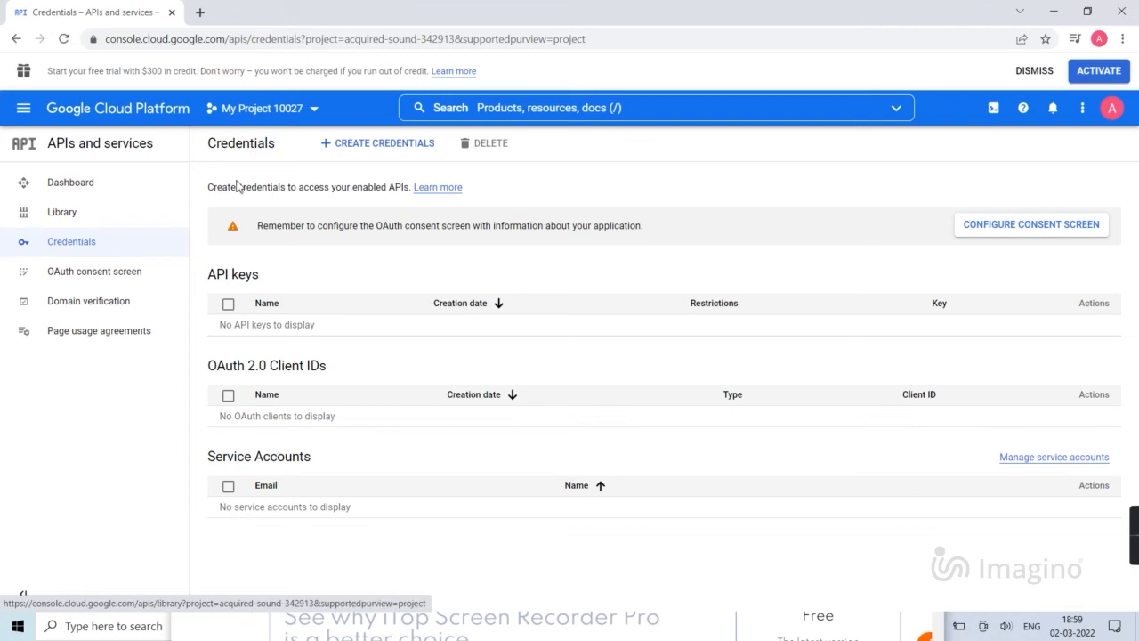
mouse_move(358, 147)
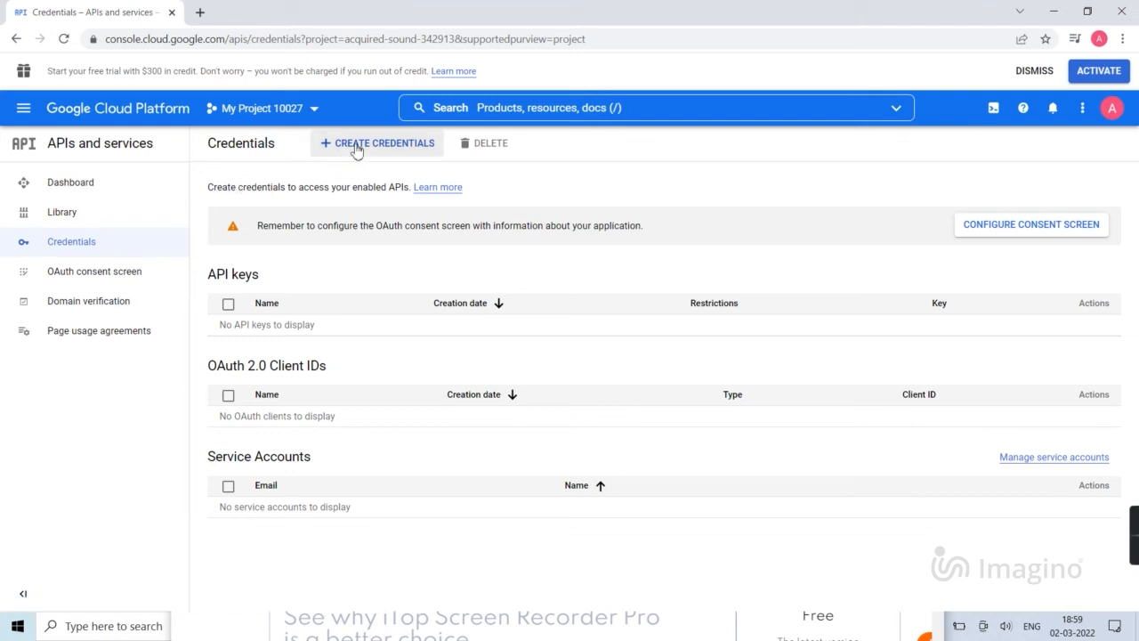
View the credential types, then return to the Credentials page of My Project 40792
left_click(385, 142)
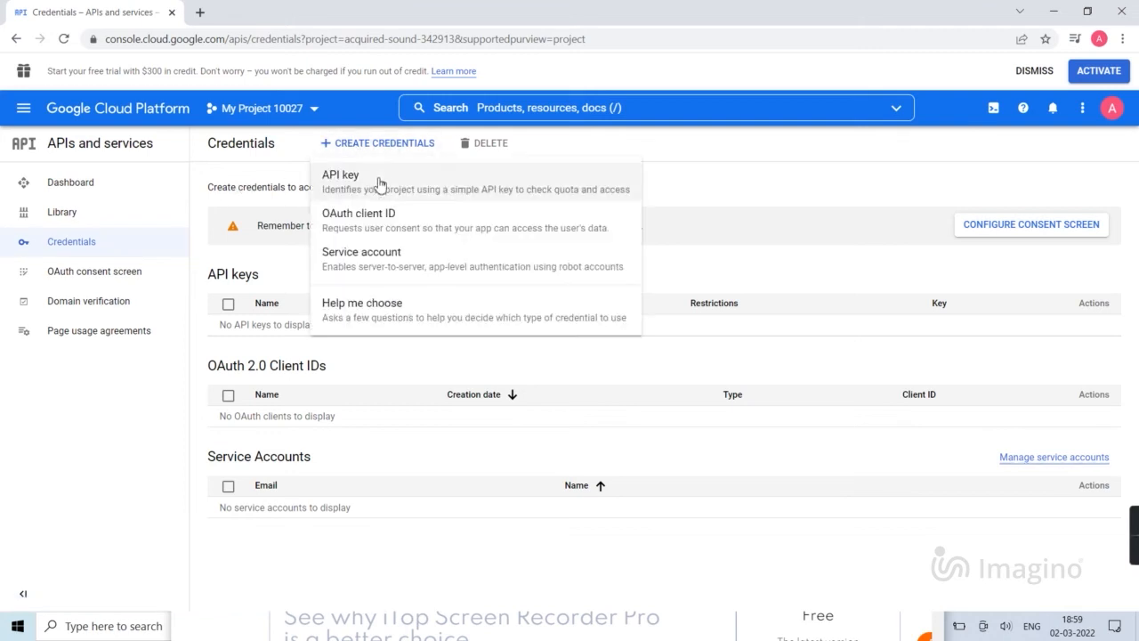
left_click(340, 175)
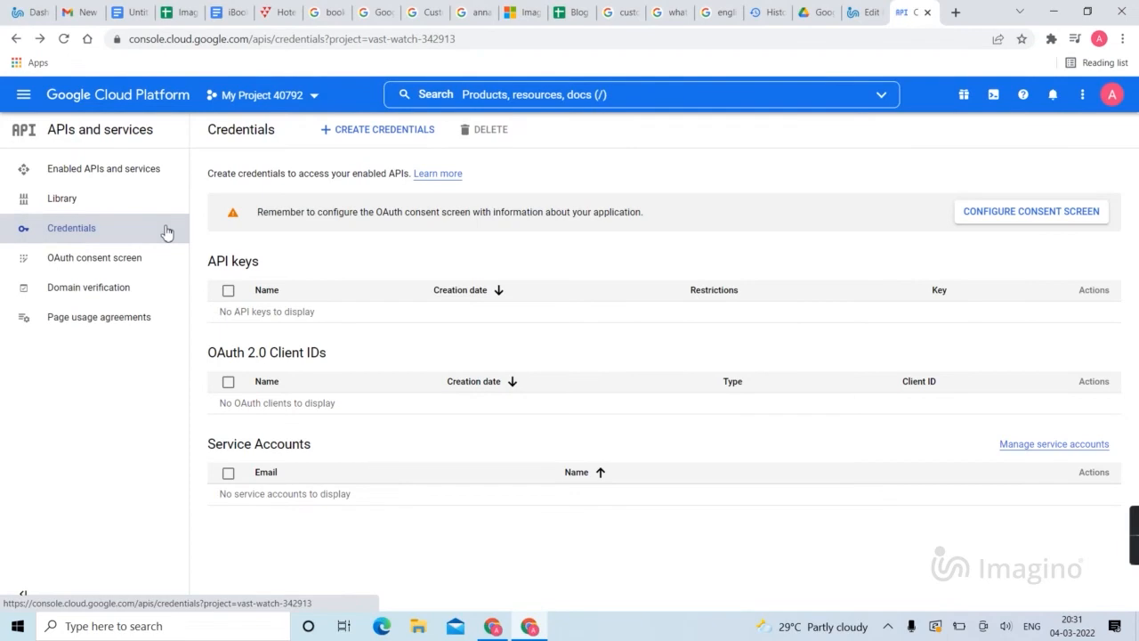
Choose OAuth client ID and start configuring the consent screen with Internal user type
left_click(385, 128)
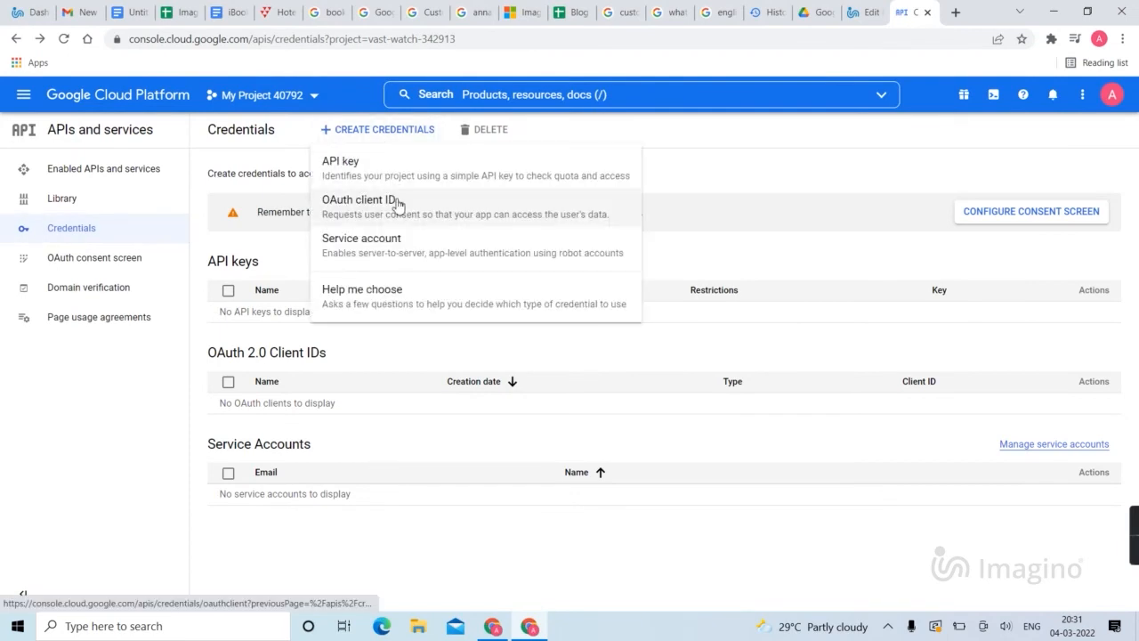
left_click(359, 200)
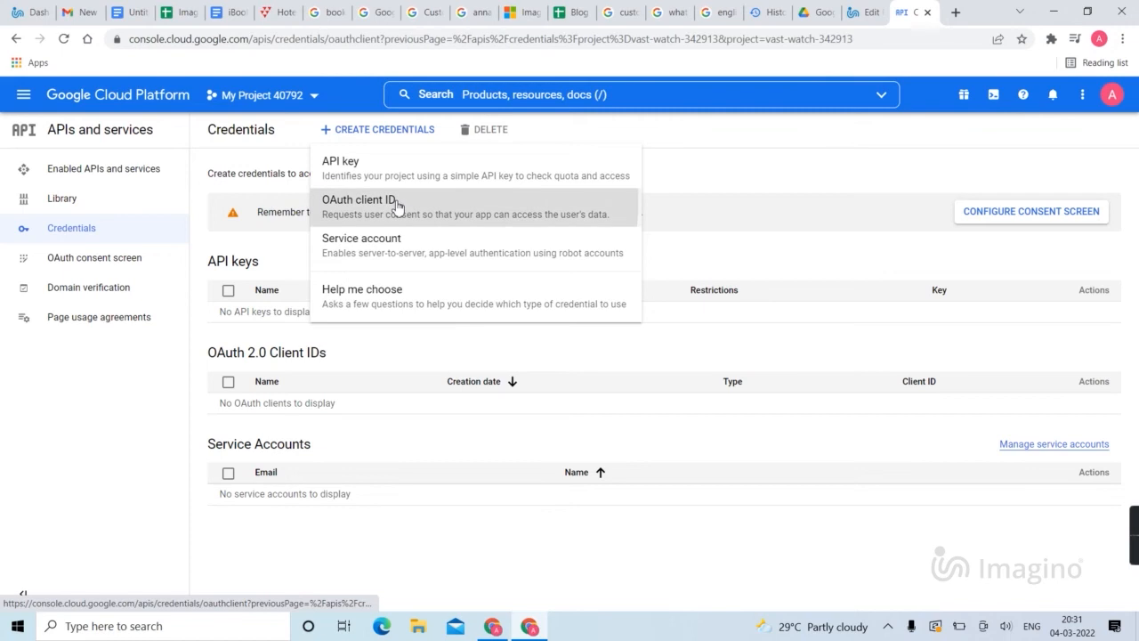
left_click(356, 200)
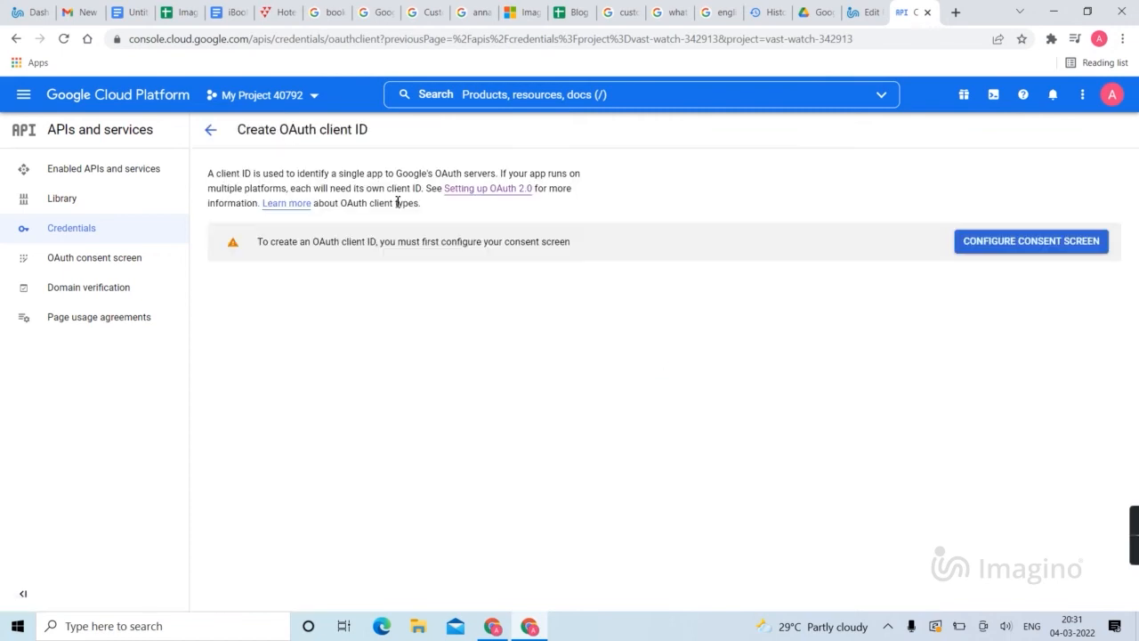
mouse_move(1061, 257)
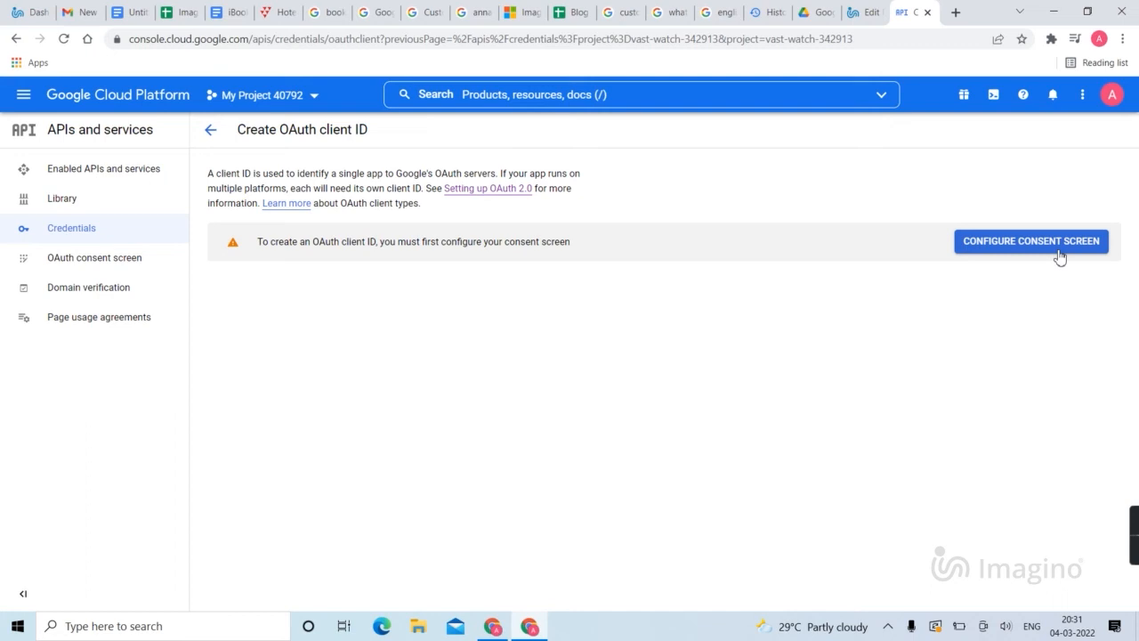
left_click(1030, 241)
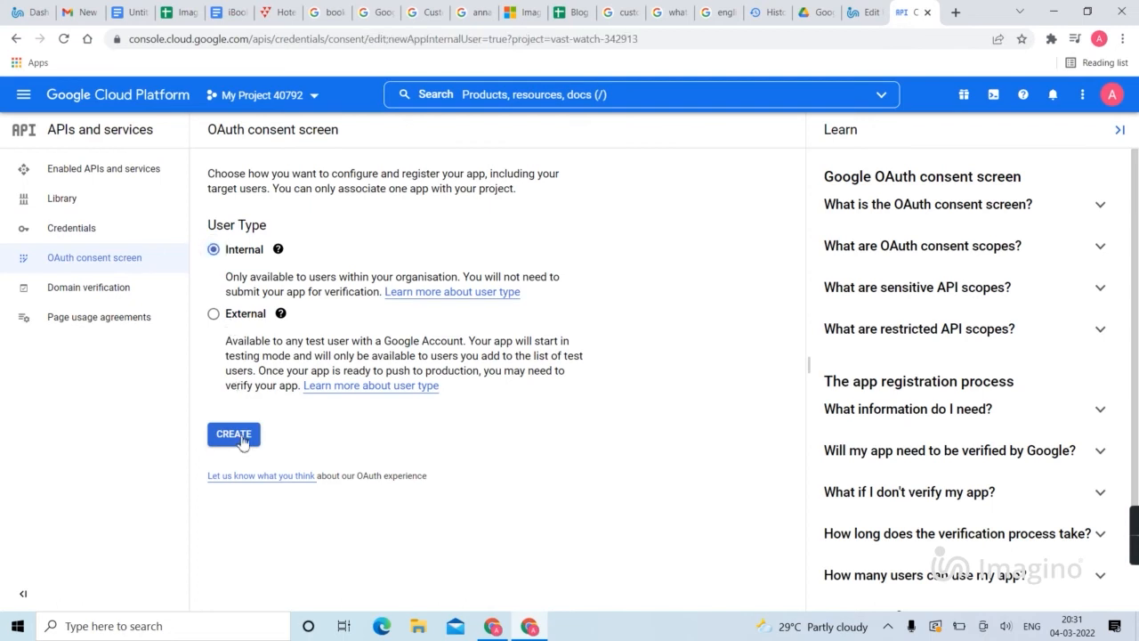
Create the internal consent screen with app name 'test' and a user support email
left_click(234, 434)
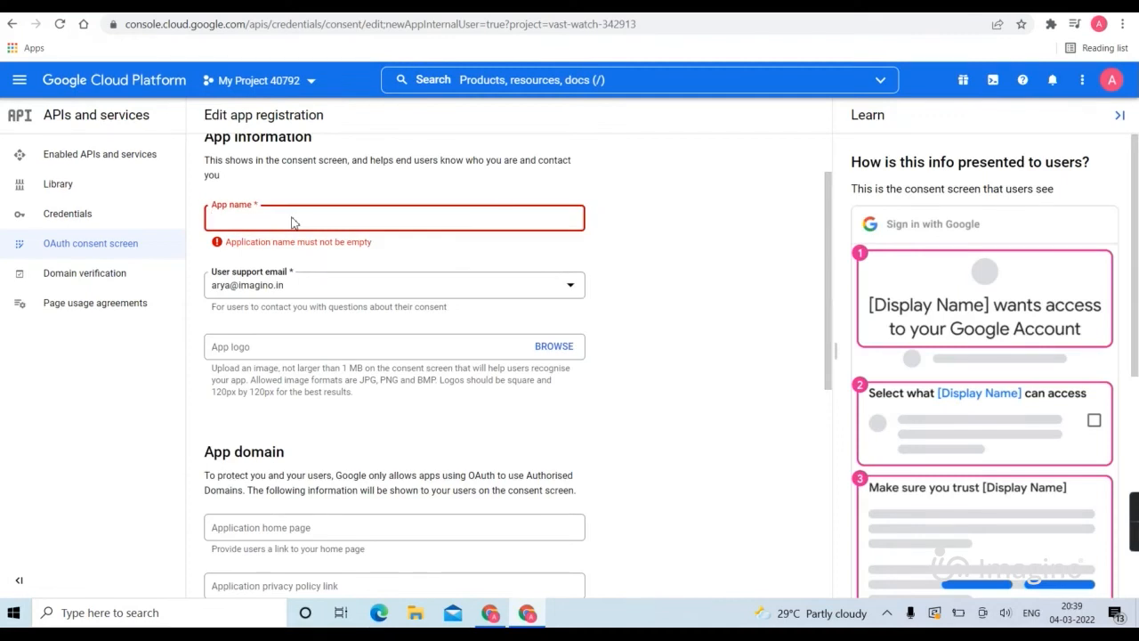
type("test")
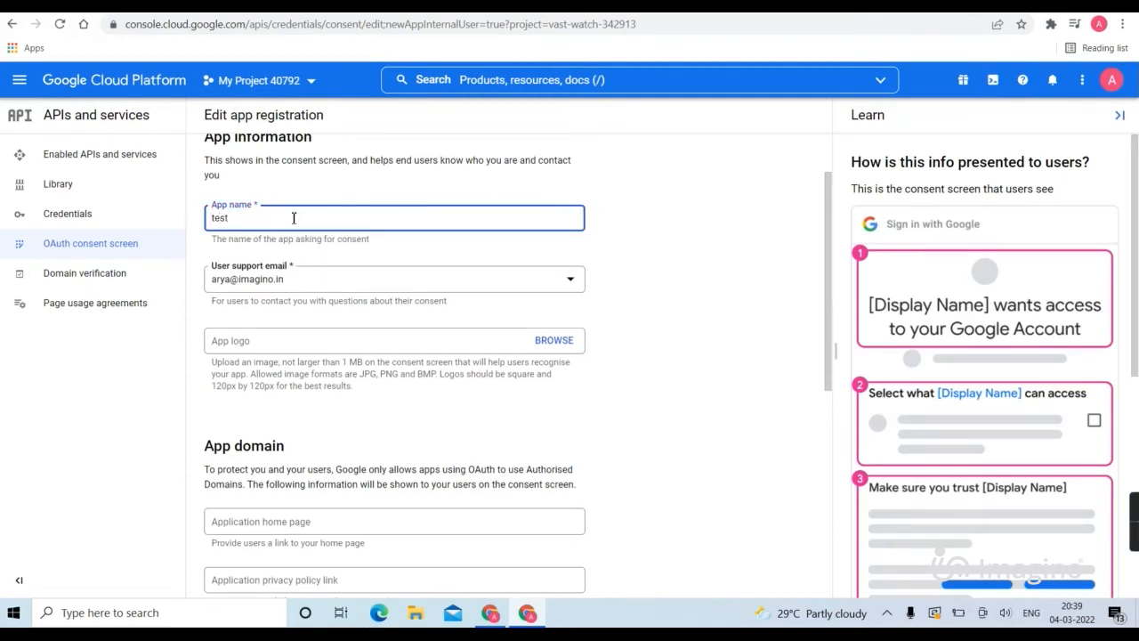
mouse_move(306, 283)
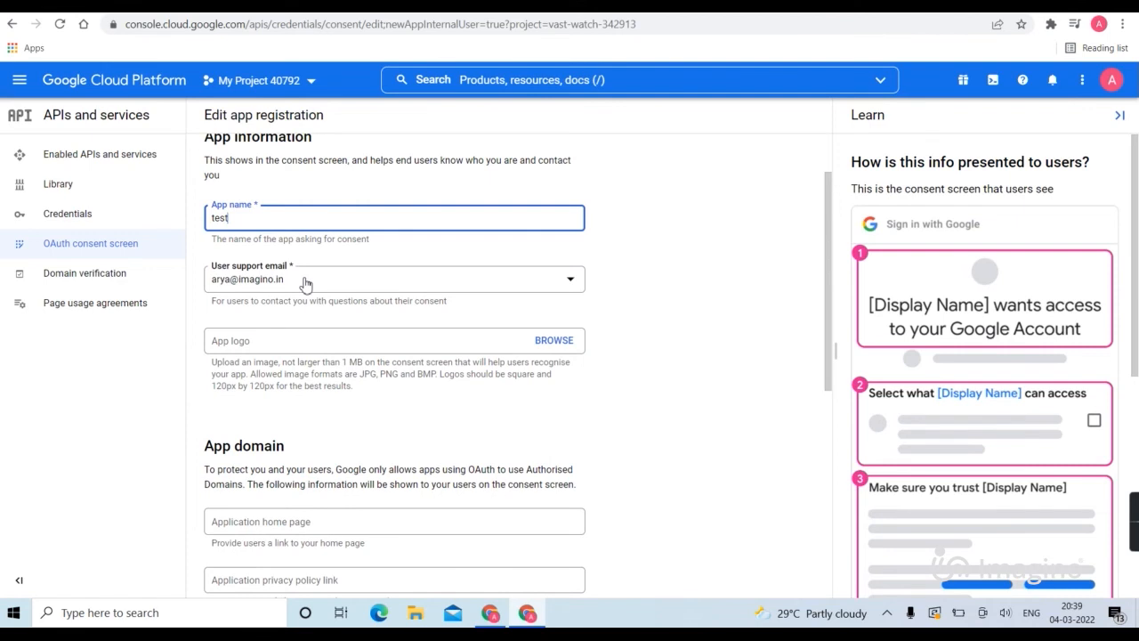
left_click(395, 278)
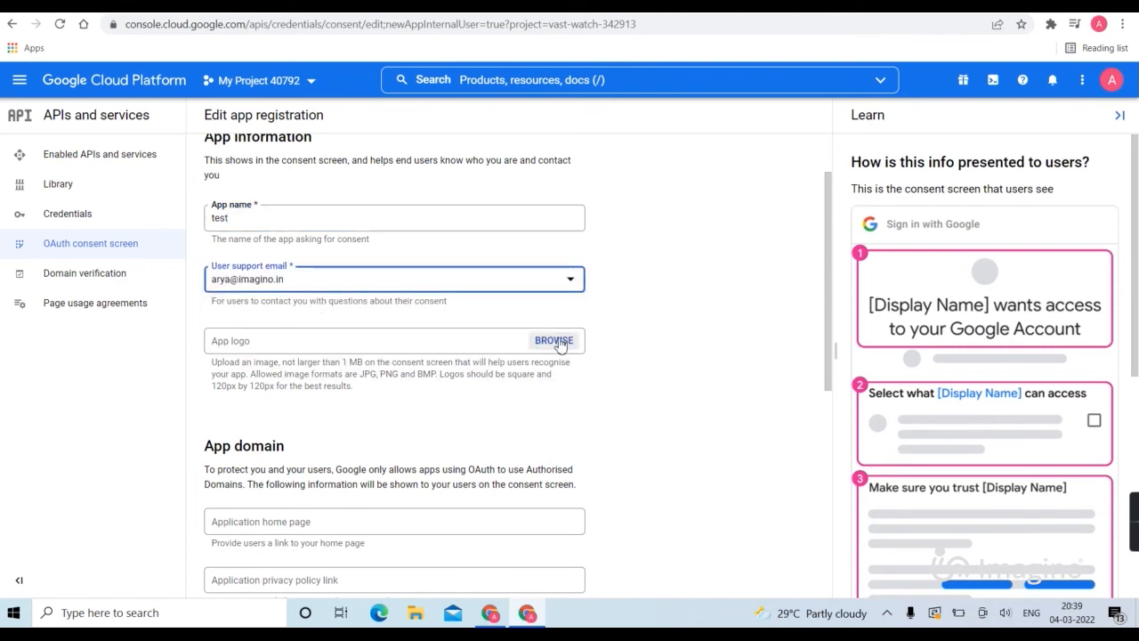
scroll("down", 3)
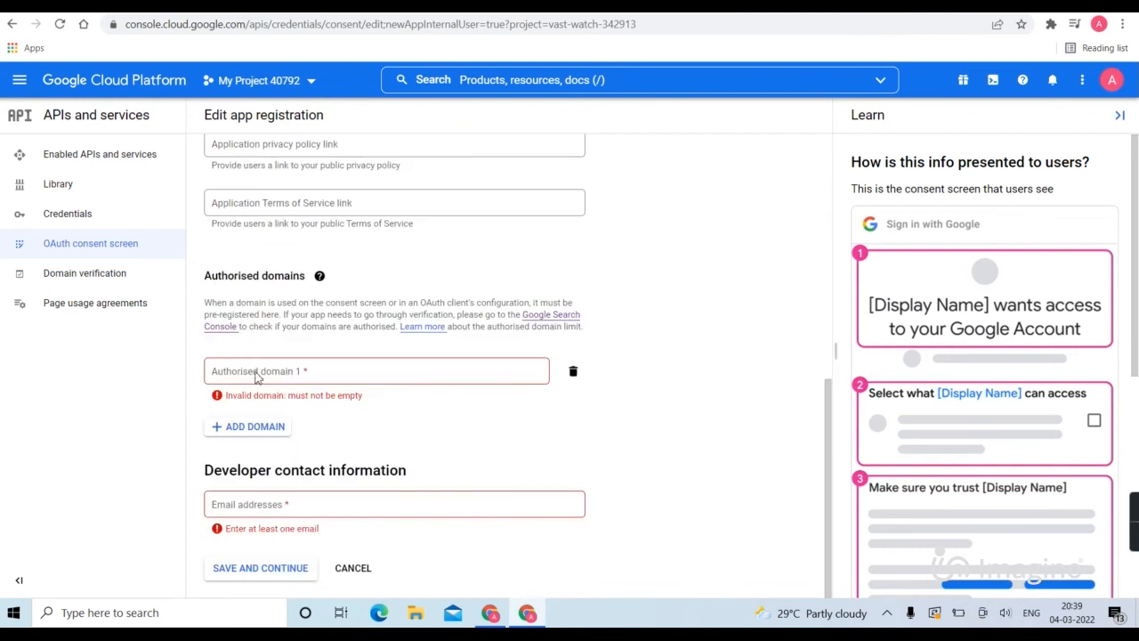
left_click(377, 372)
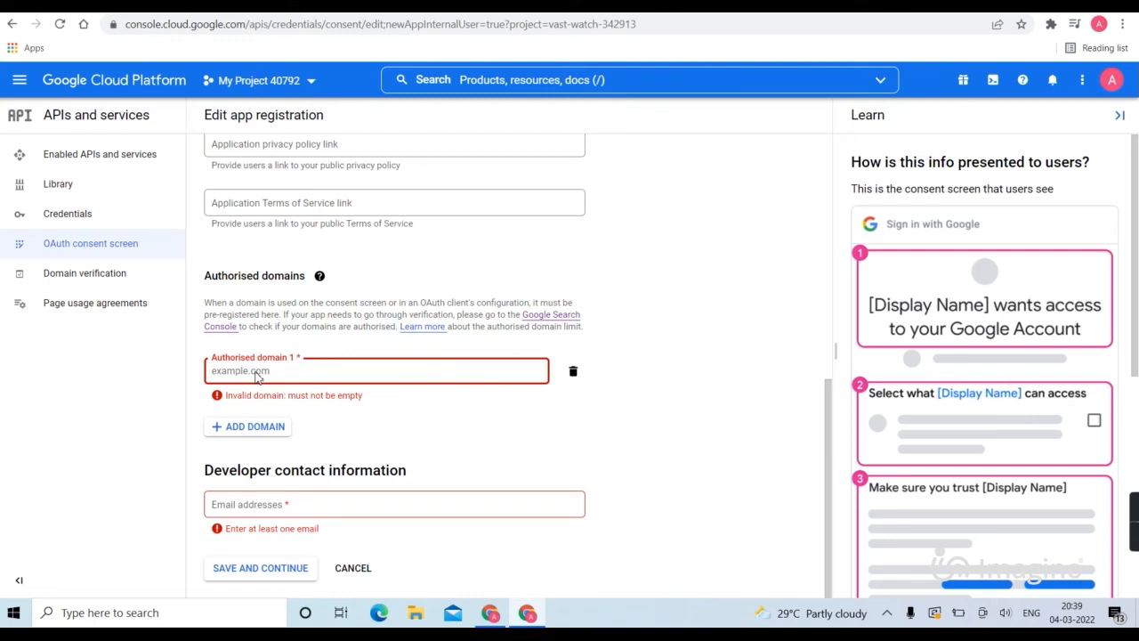
type("test.com")
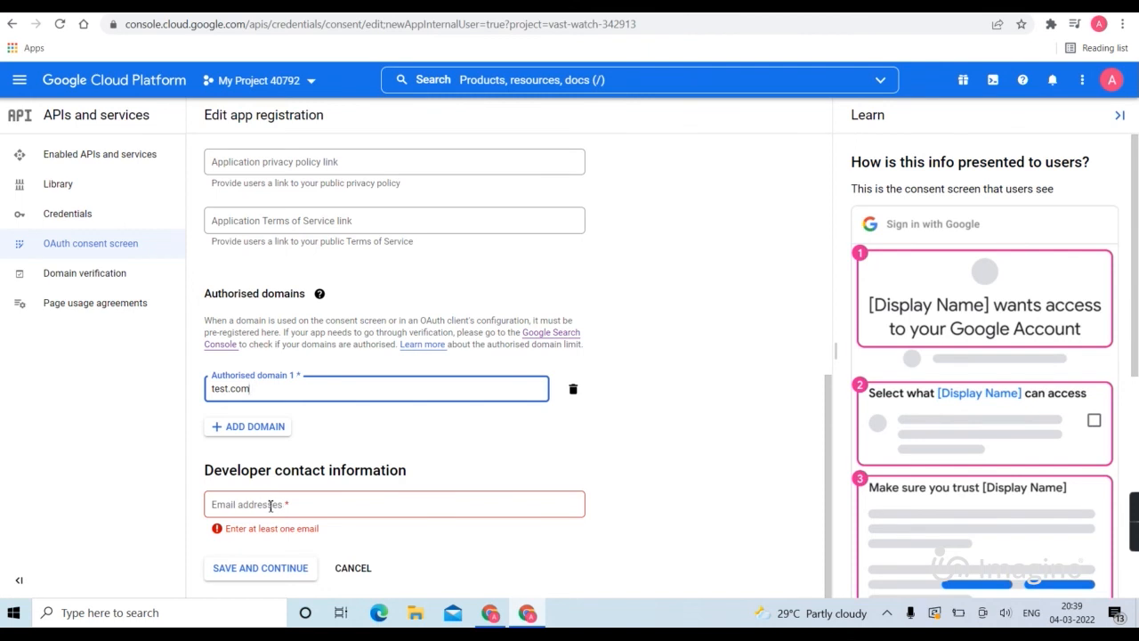
type("test")
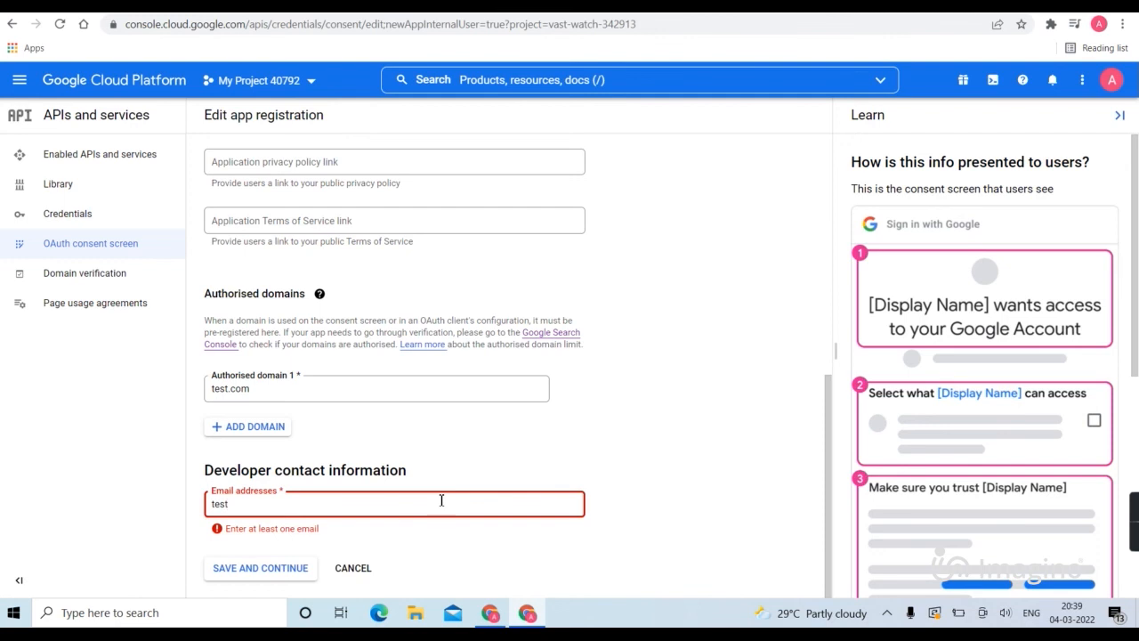
type("@")
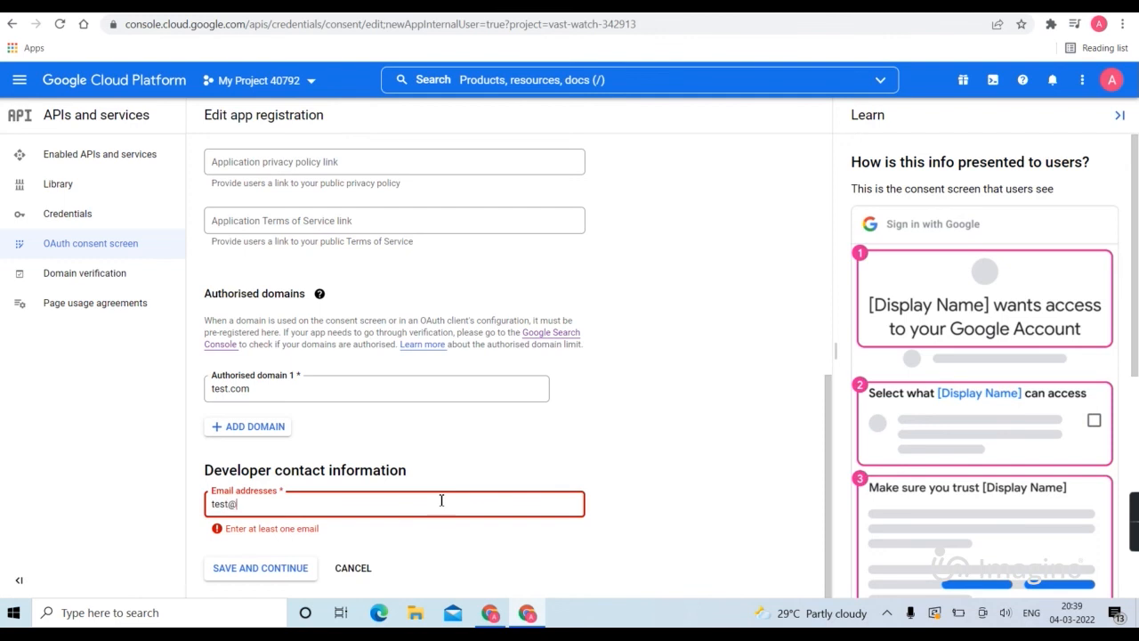
type("gmai")
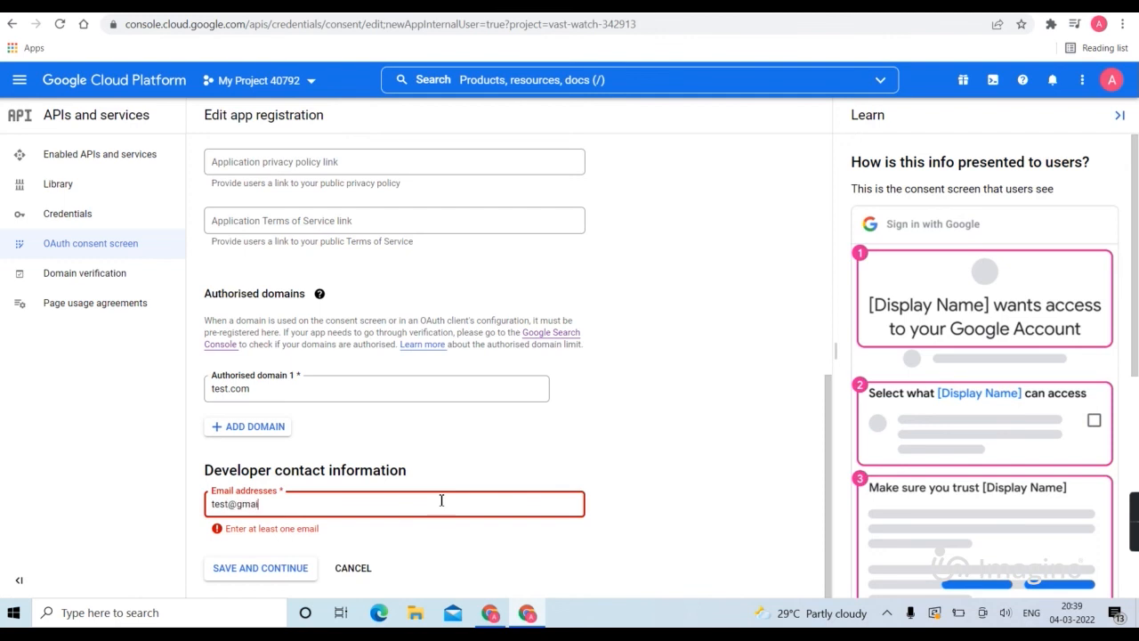
type("l.com")
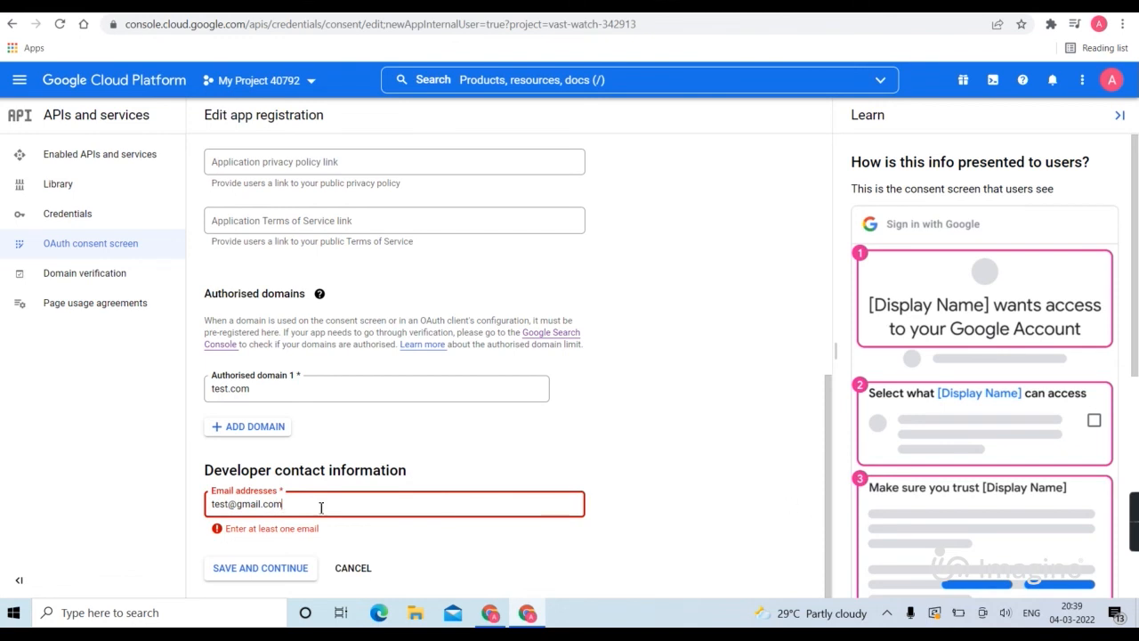
mouse_move(324, 534)
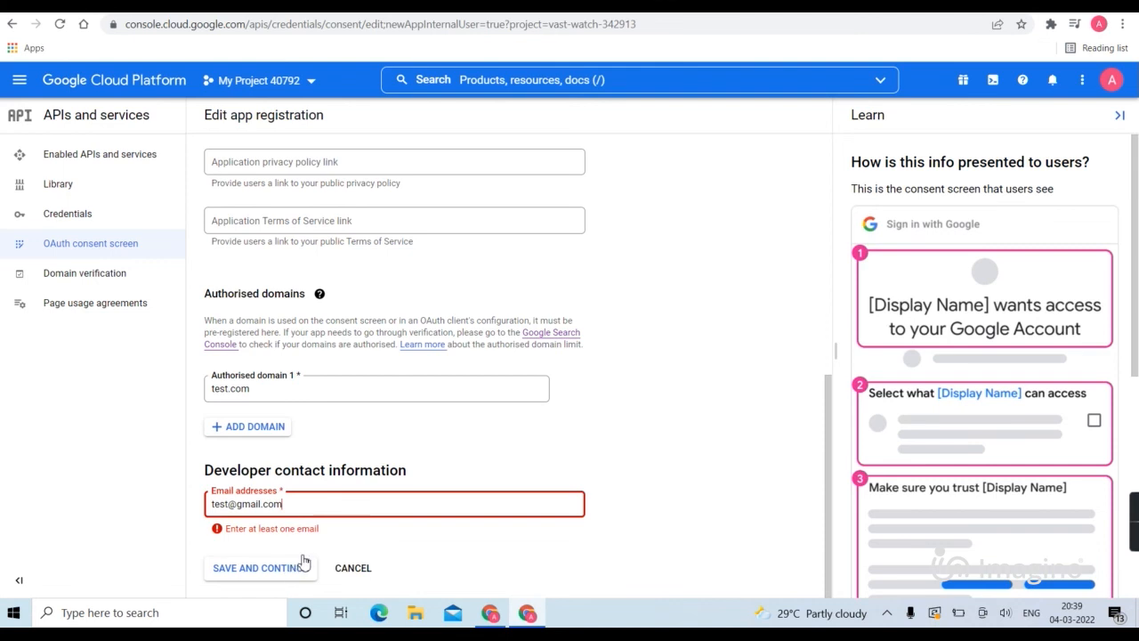
left_click(258, 567)
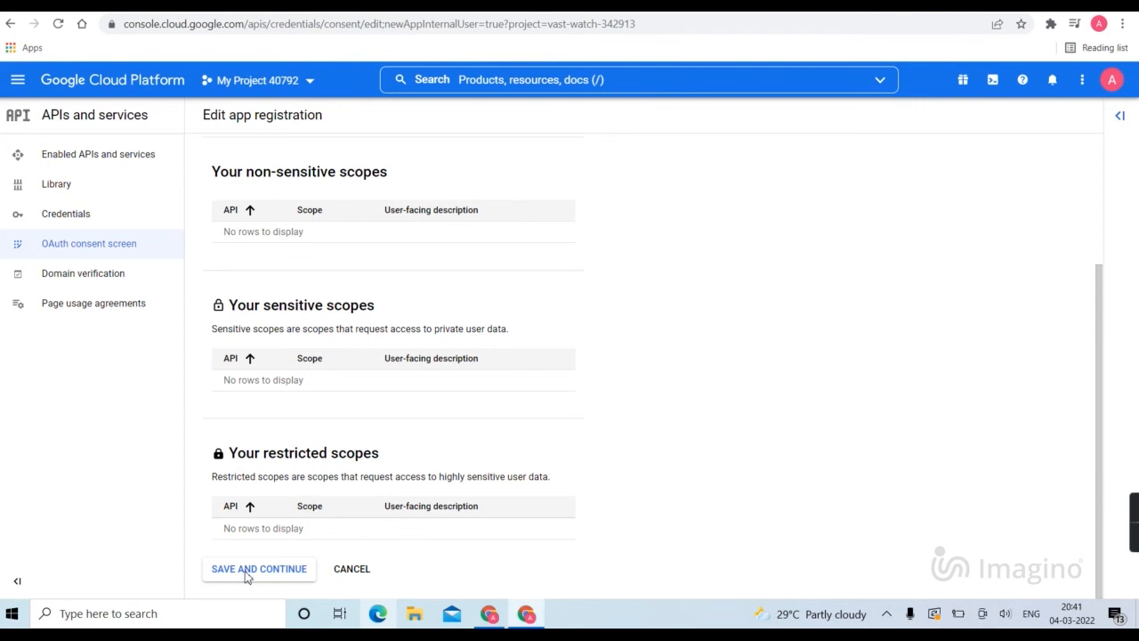
Save the empty scopes, review the summary and head back to the consent dashboard
left_click(258, 570)
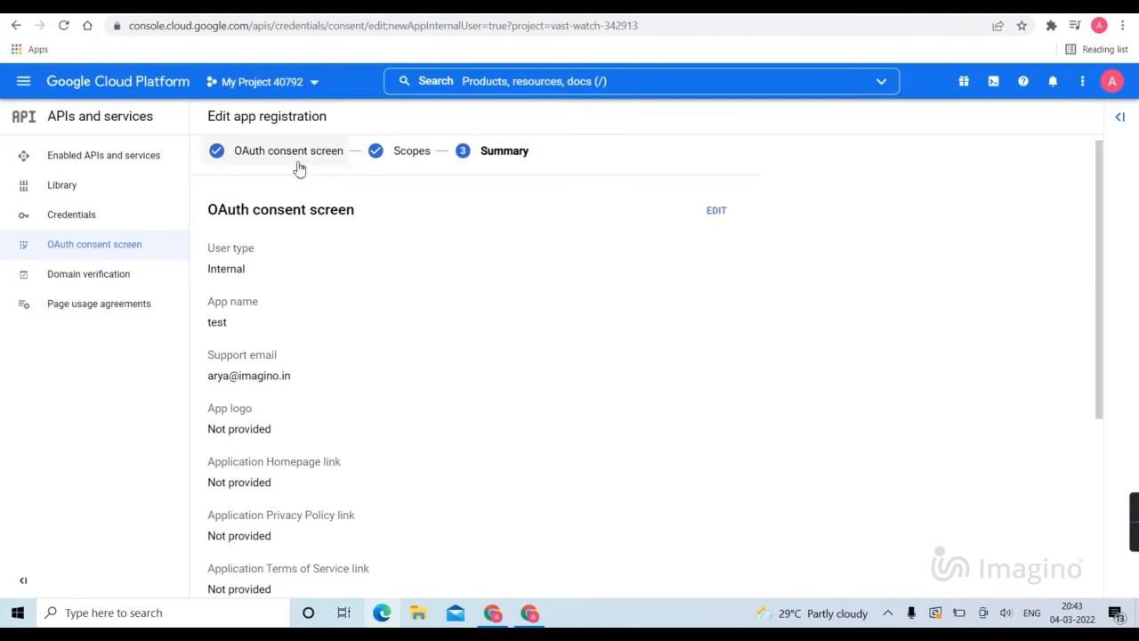
scroll("down", 3)
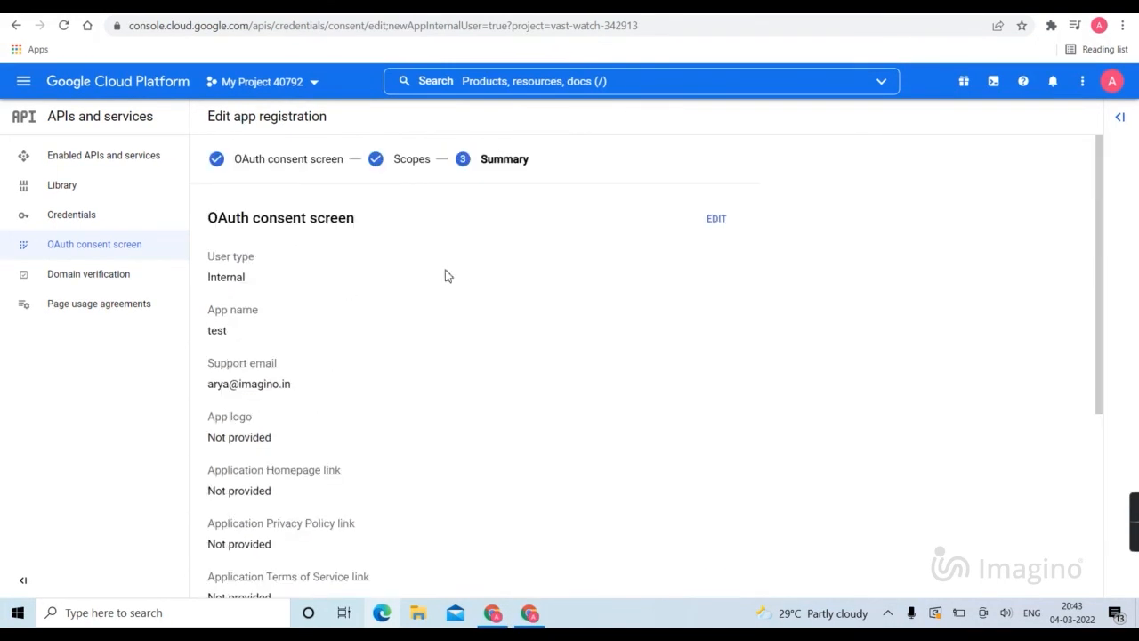
mouse_move(715, 222)
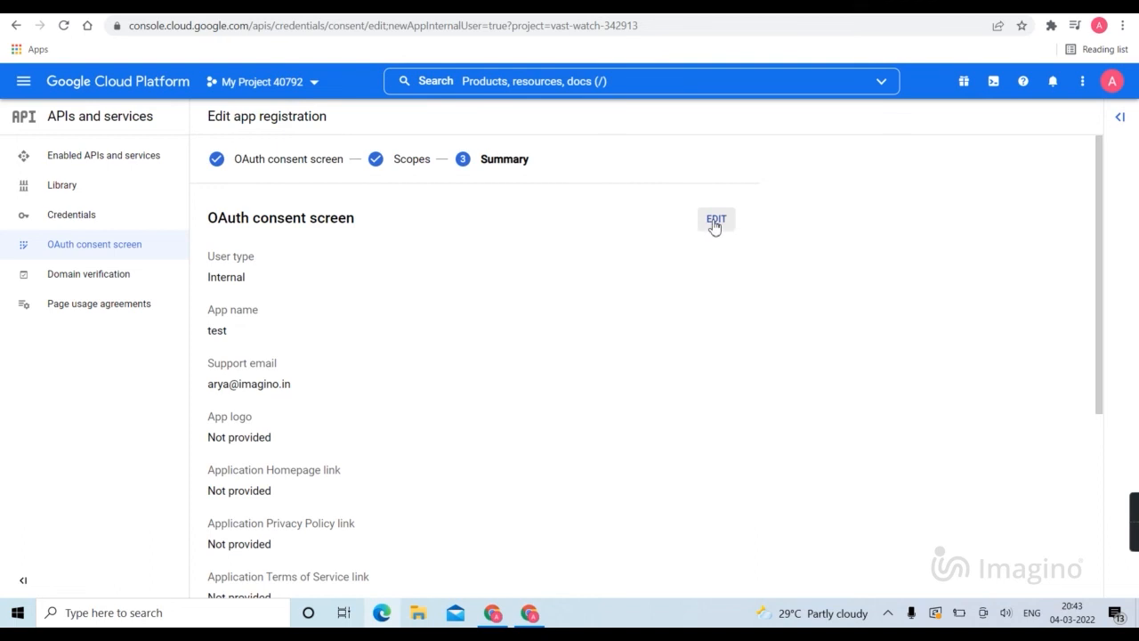
scroll("down", 3)
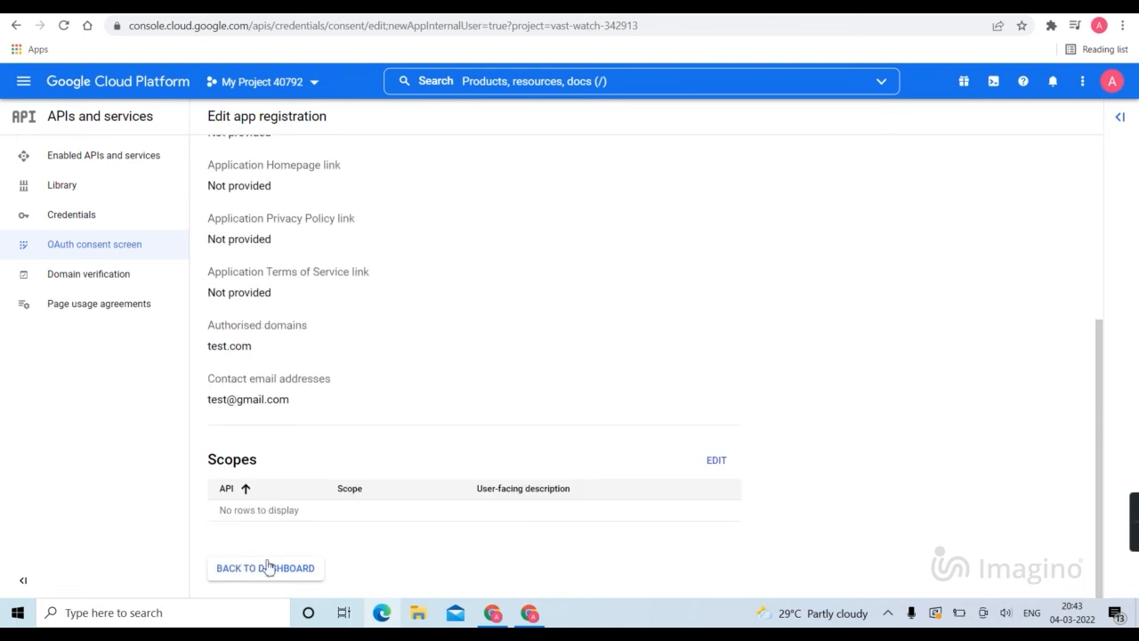
left_click(264, 569)
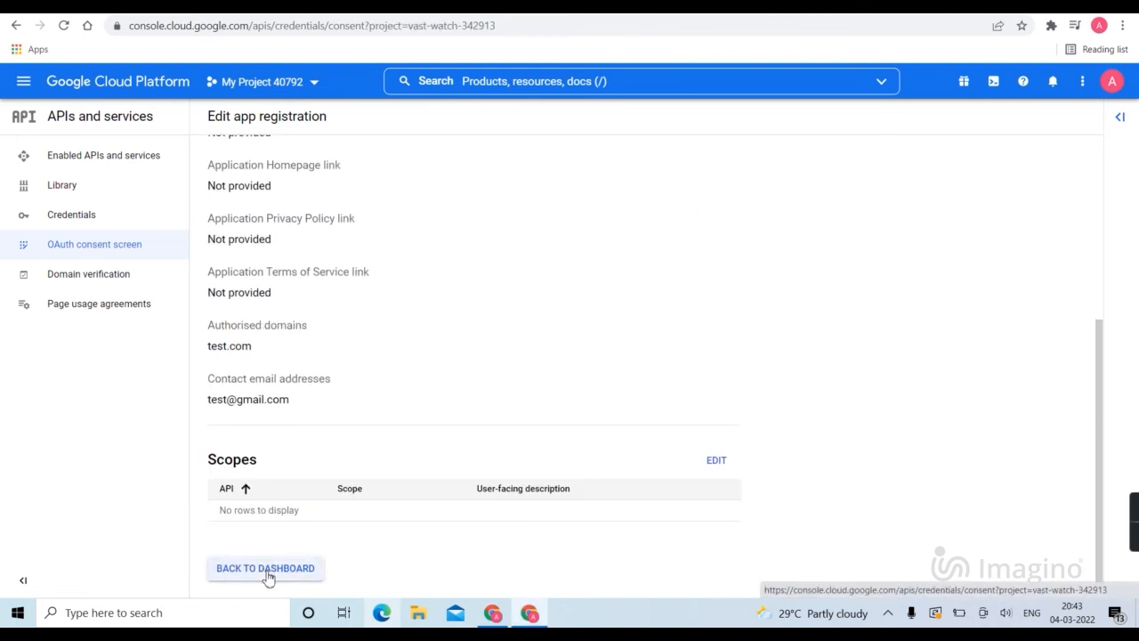
From Credentials, start creating an OAuth client ID
left_click(265, 568)
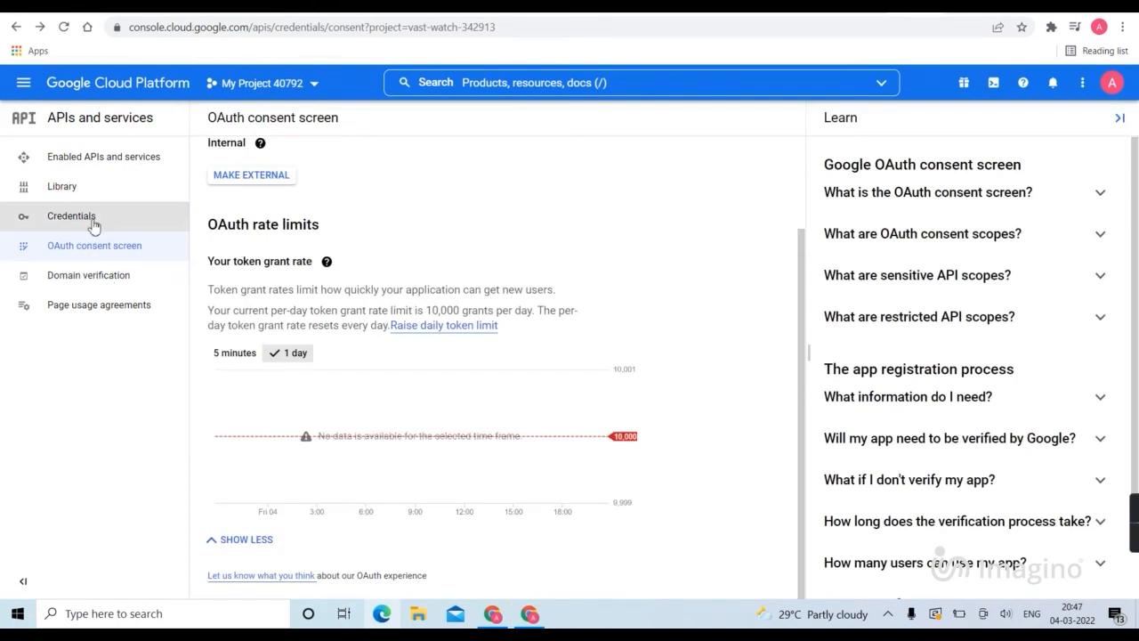
left_click(71, 216)
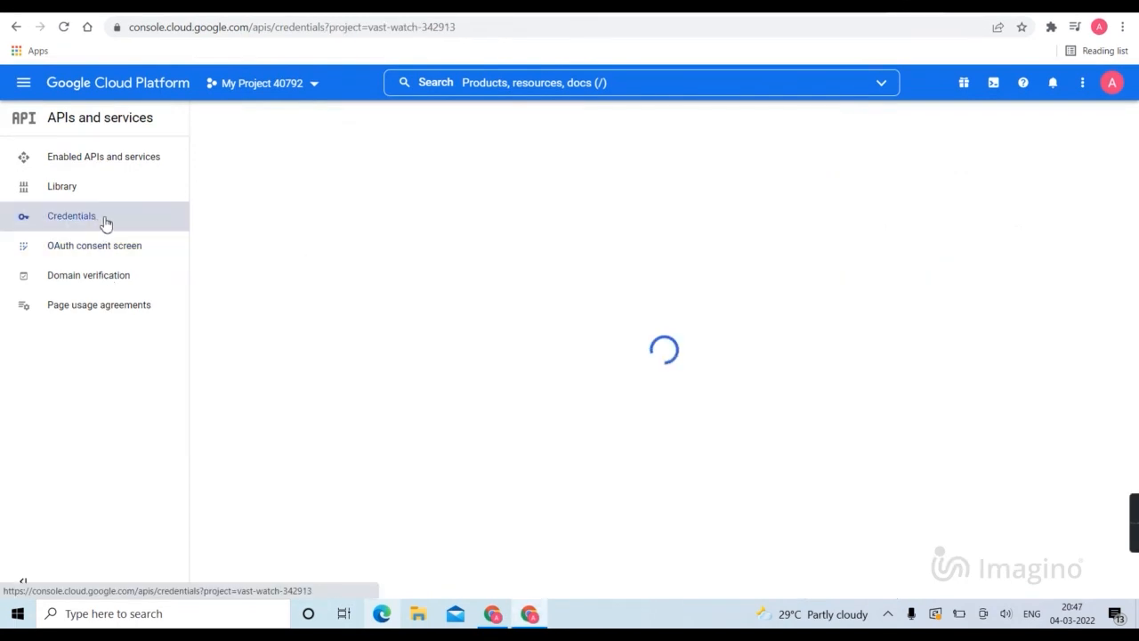
left_click(71, 216)
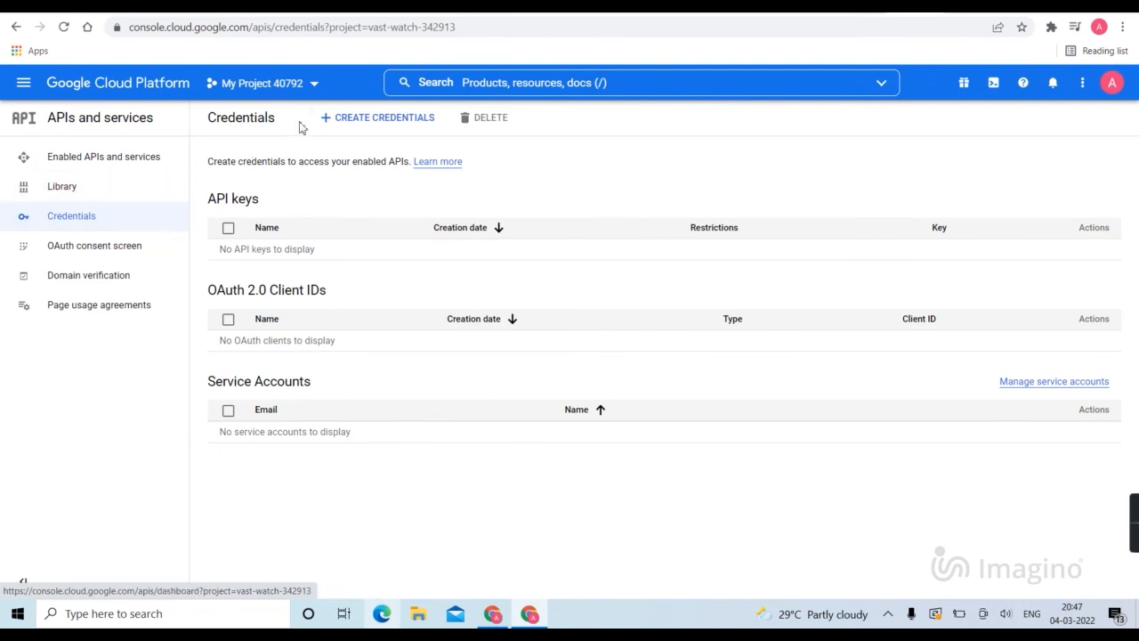
left_click(385, 117)
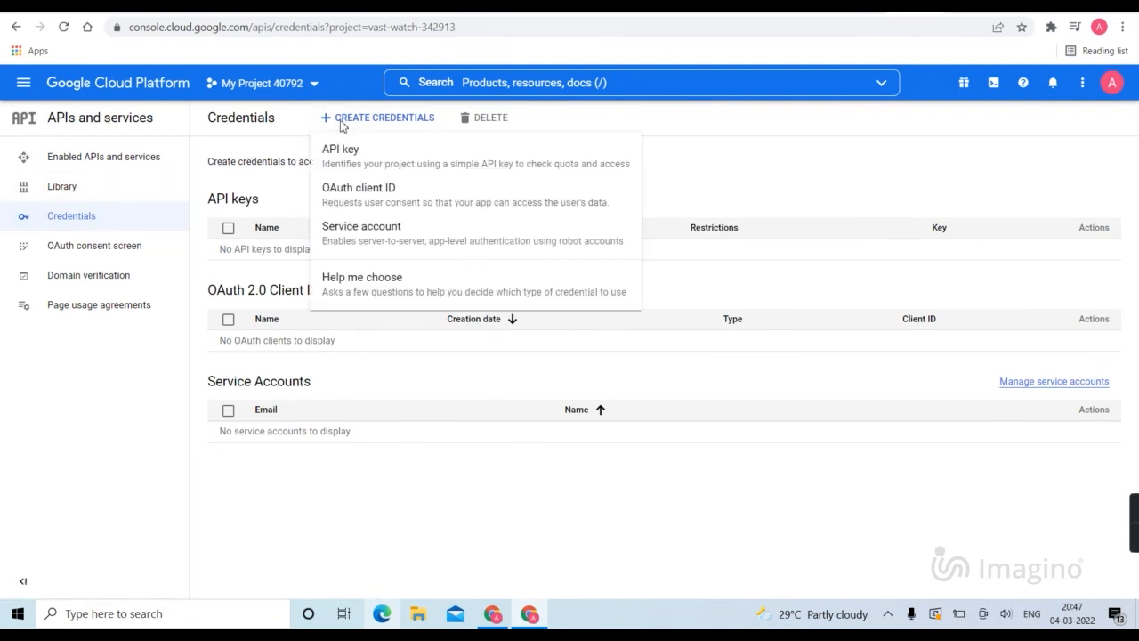
mouse_move(360, 196)
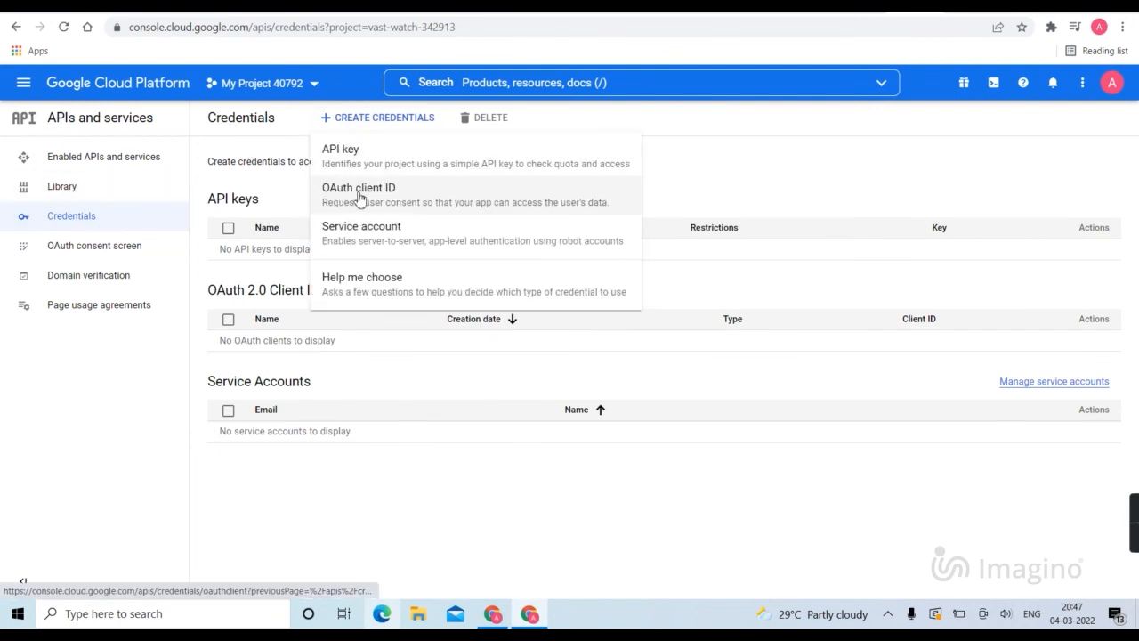
left_click(359, 194)
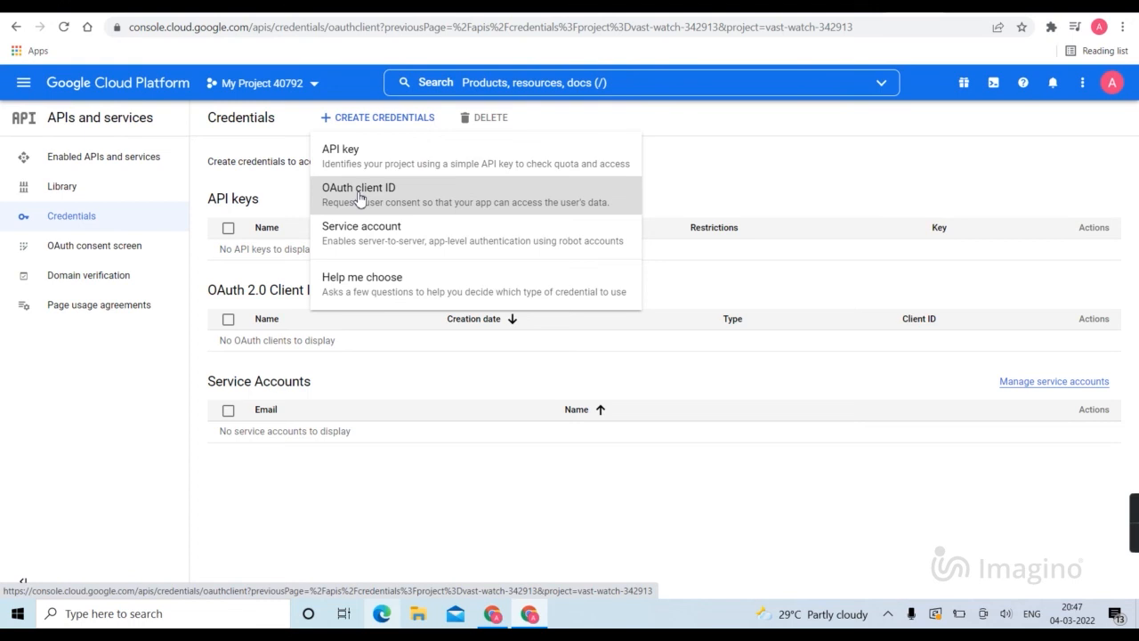
left_click(359, 189)
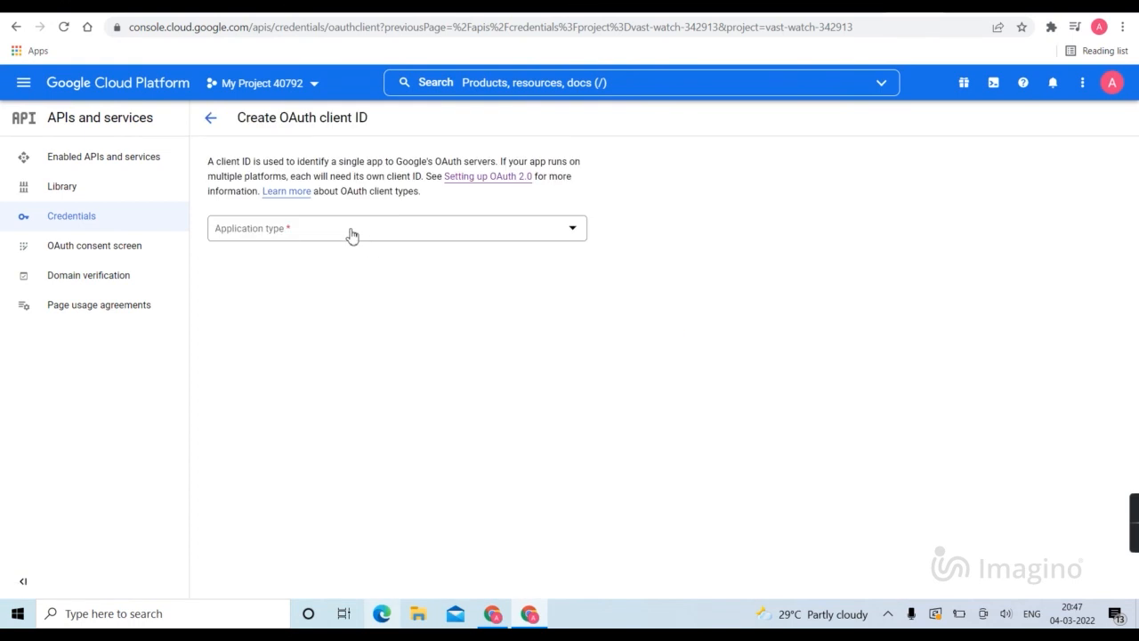
Set the application type to Web application, named Web client 1
left_click(395, 227)
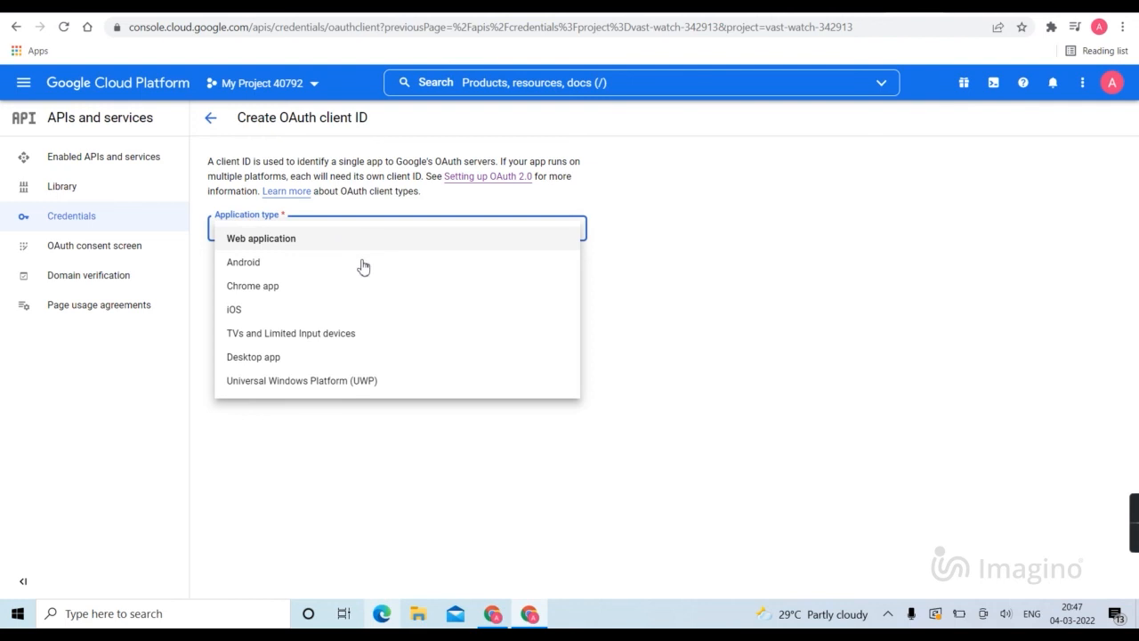
mouse_move(345, 249)
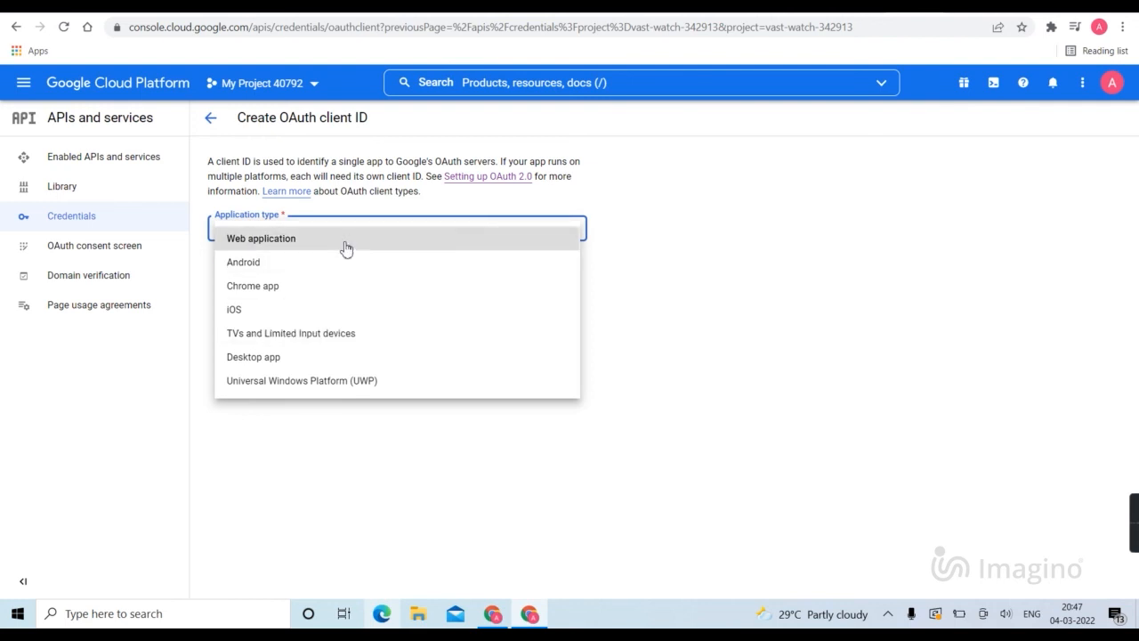
left_click(260, 239)
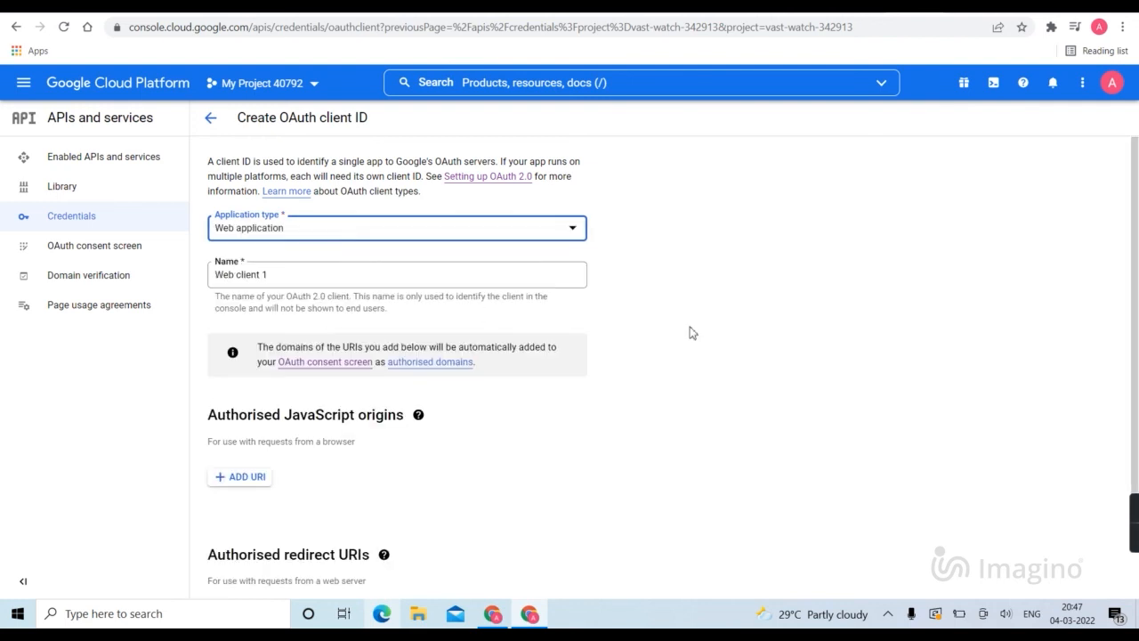
scroll("down", 3)
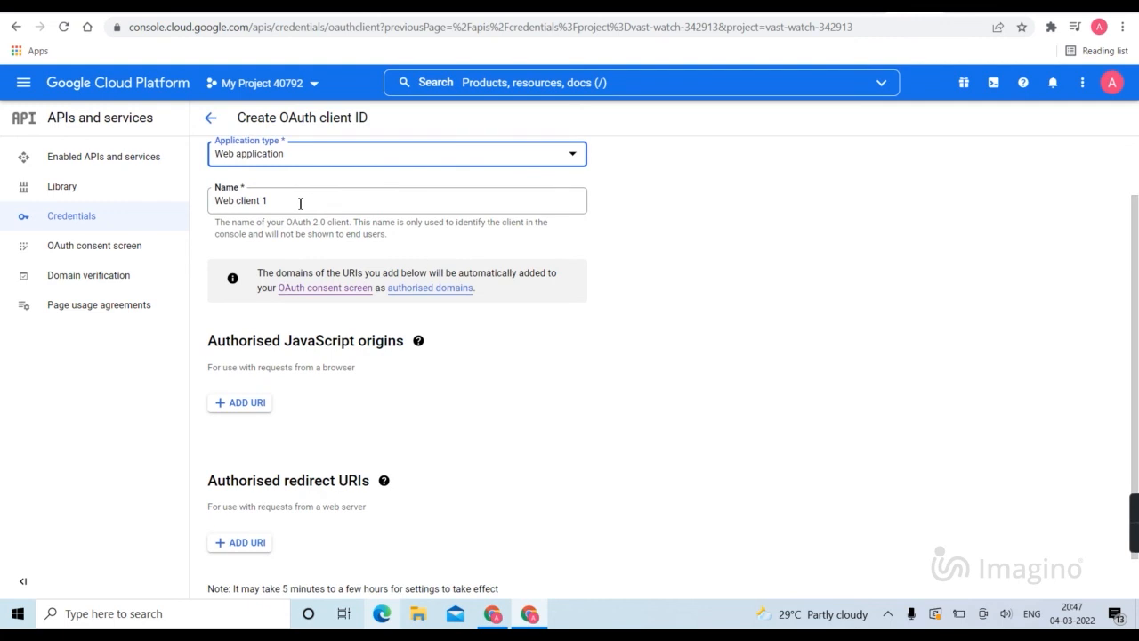
scroll("down", 3)
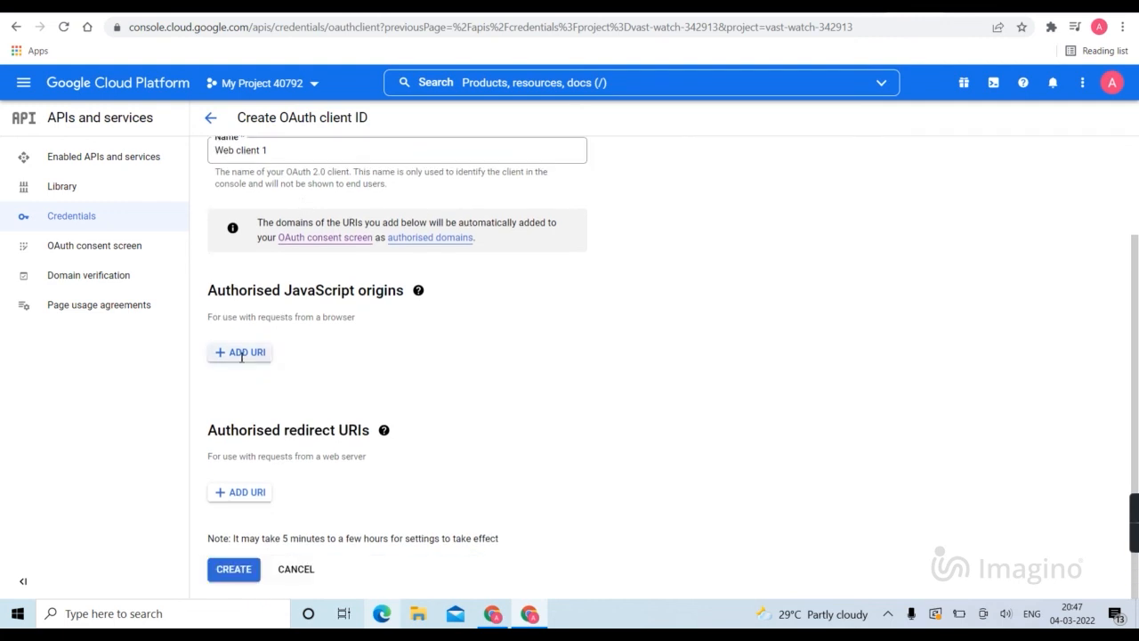
left_click(239, 352)
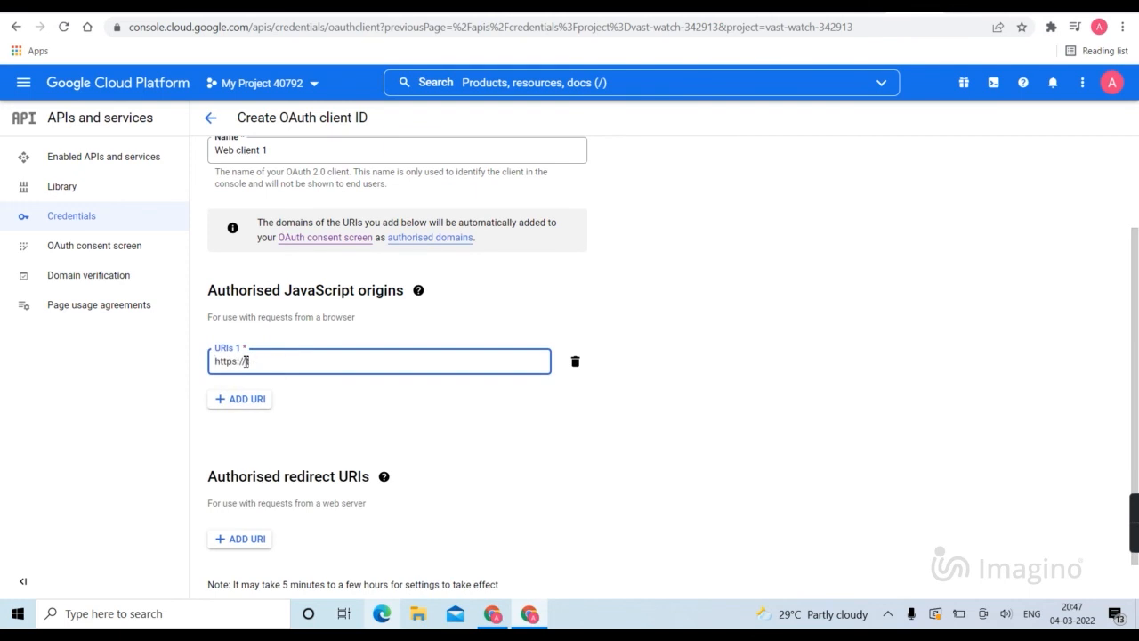
type("test.com")
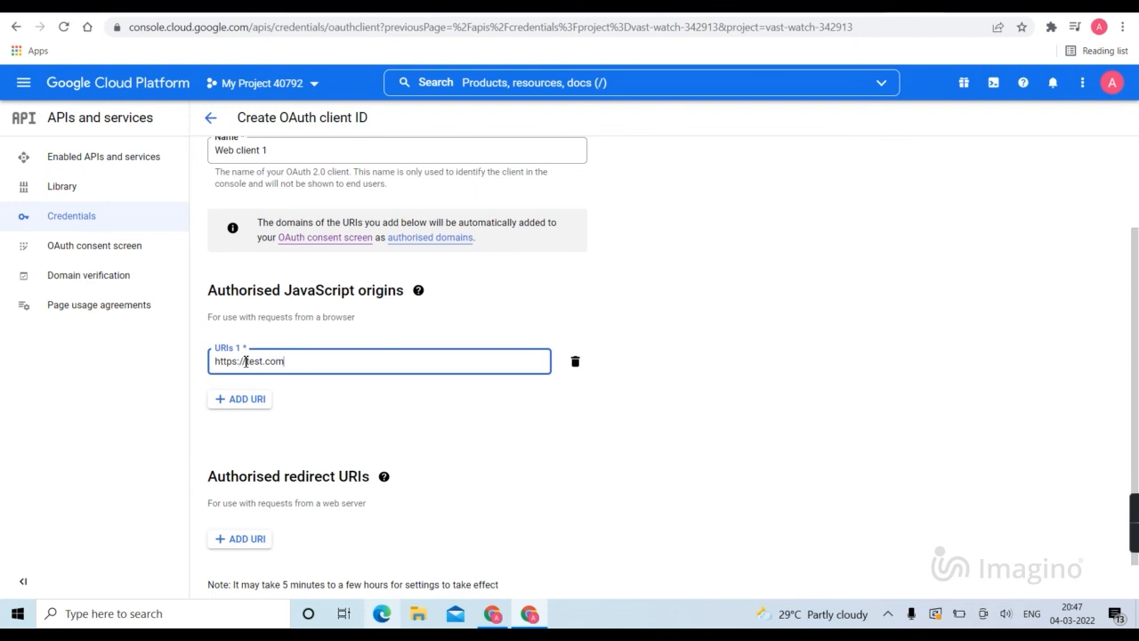
scroll("down", 3)
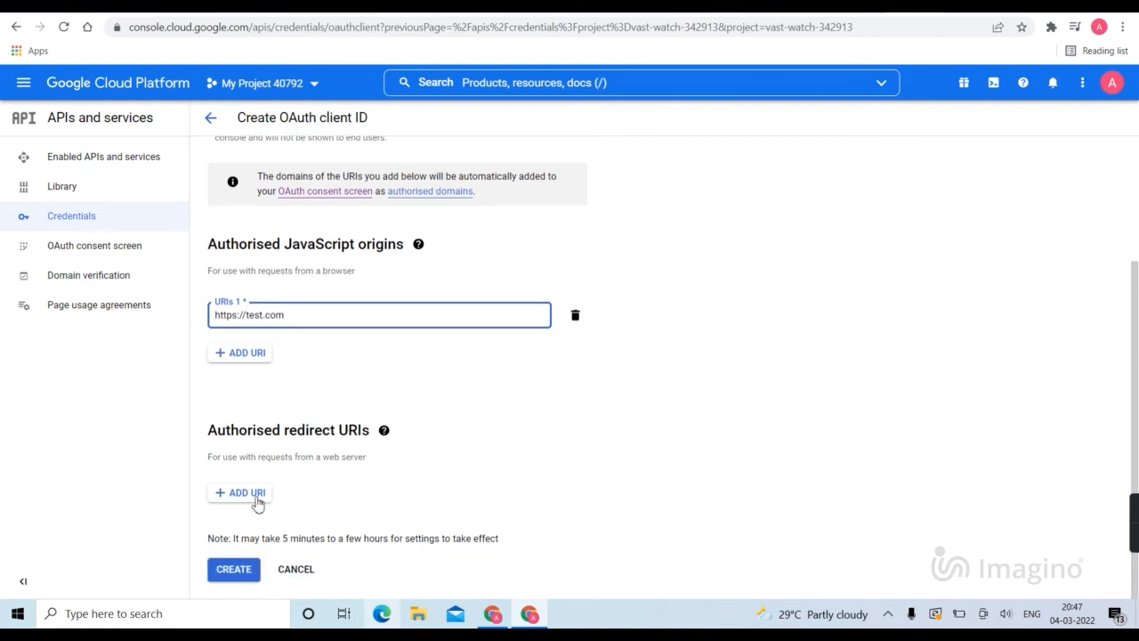
left_click(239, 493)
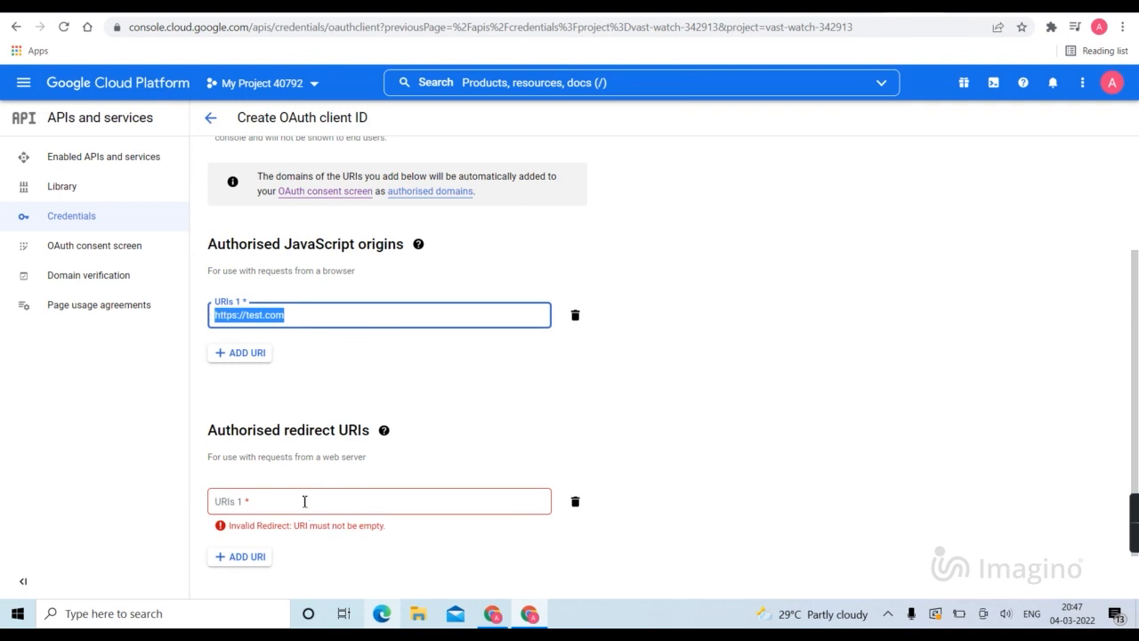
type("https://test.com")
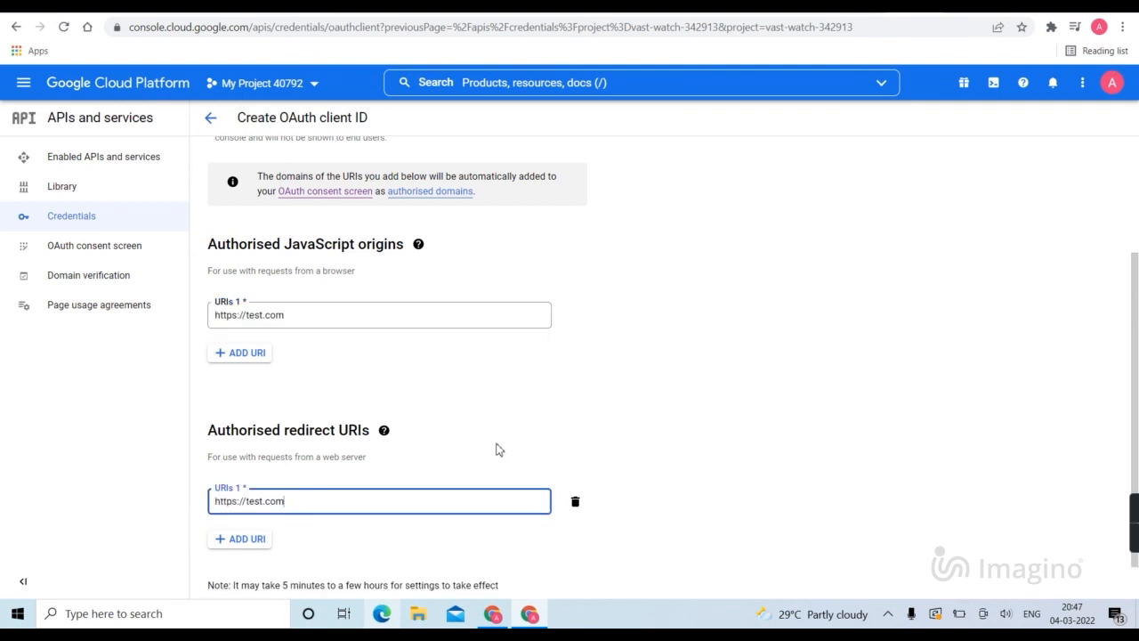
Create the Web application OAuth client (Web client 1)
scroll("down", 3)
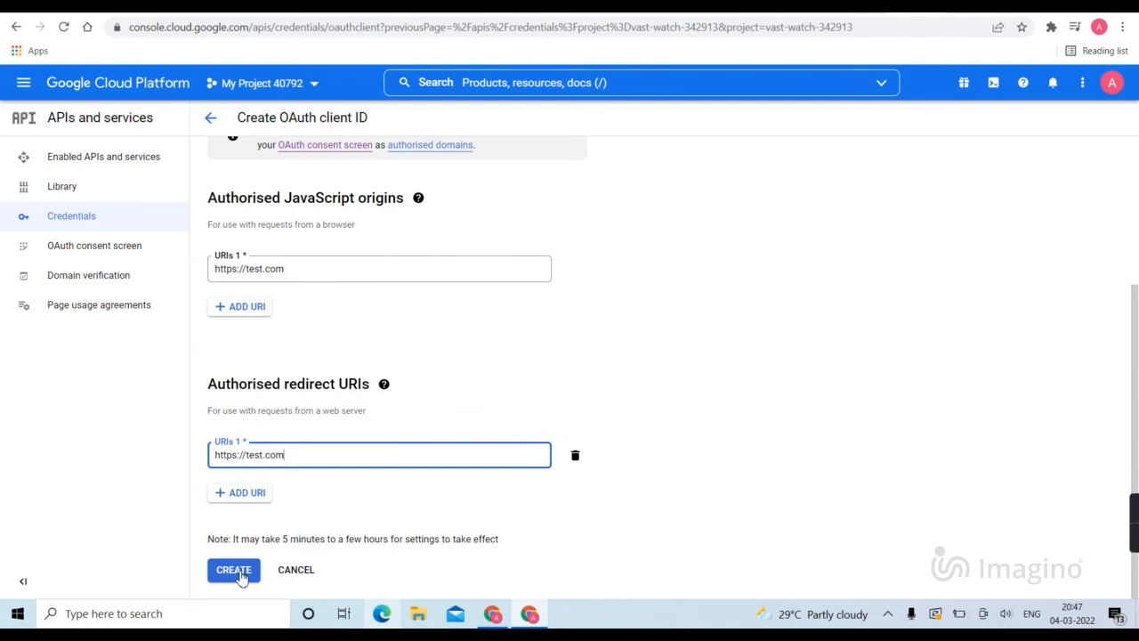
left_click(233, 569)
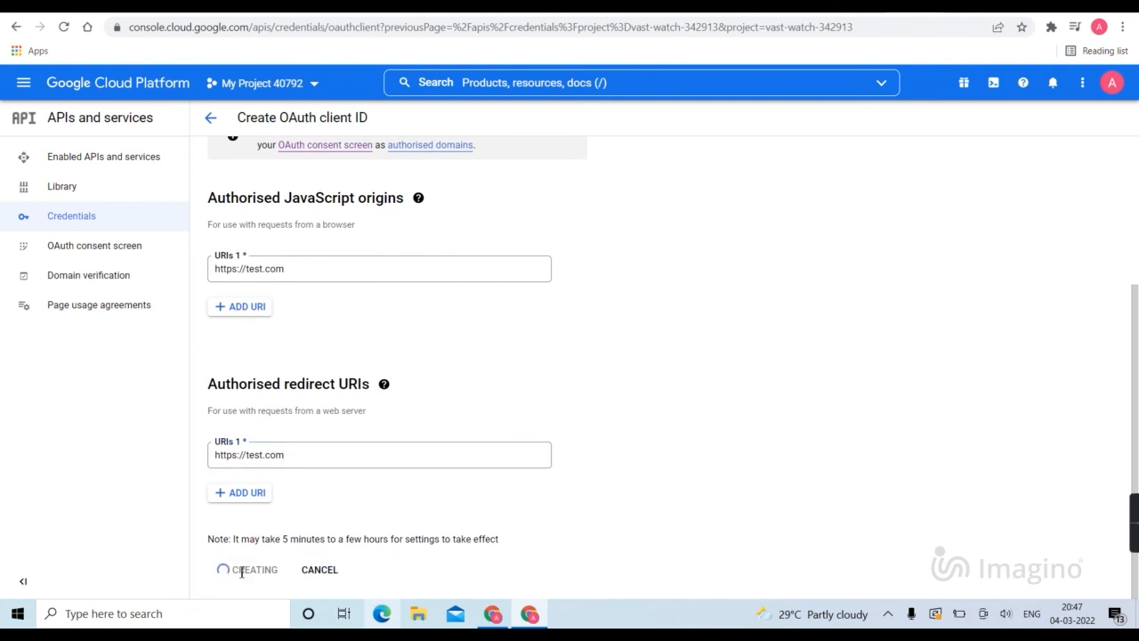
left_click(253, 570)
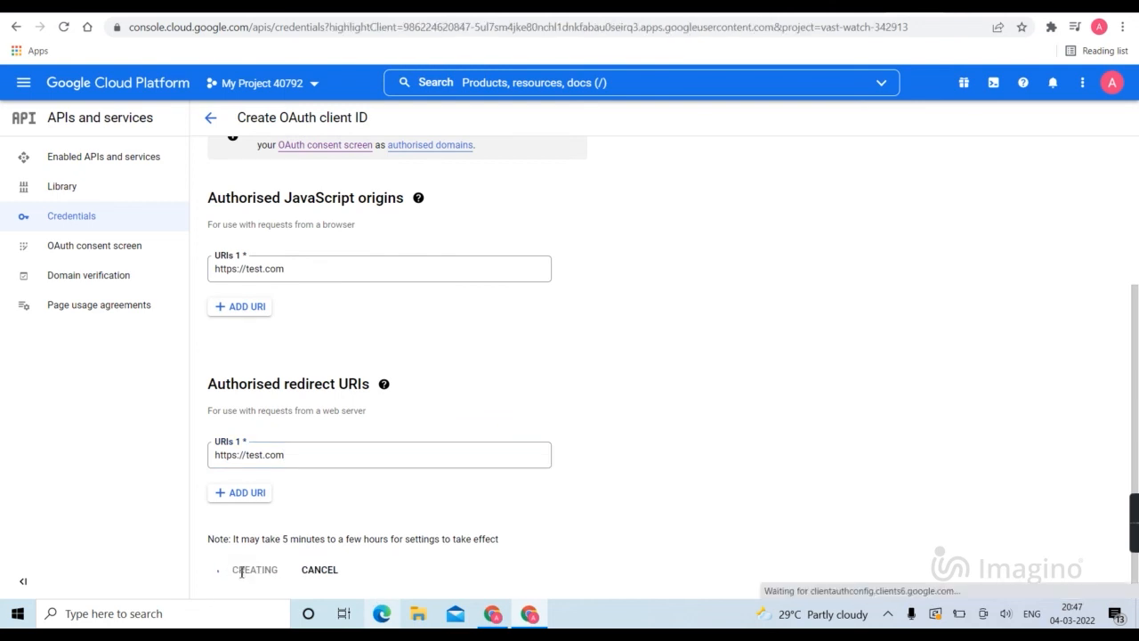
left_click(252, 570)
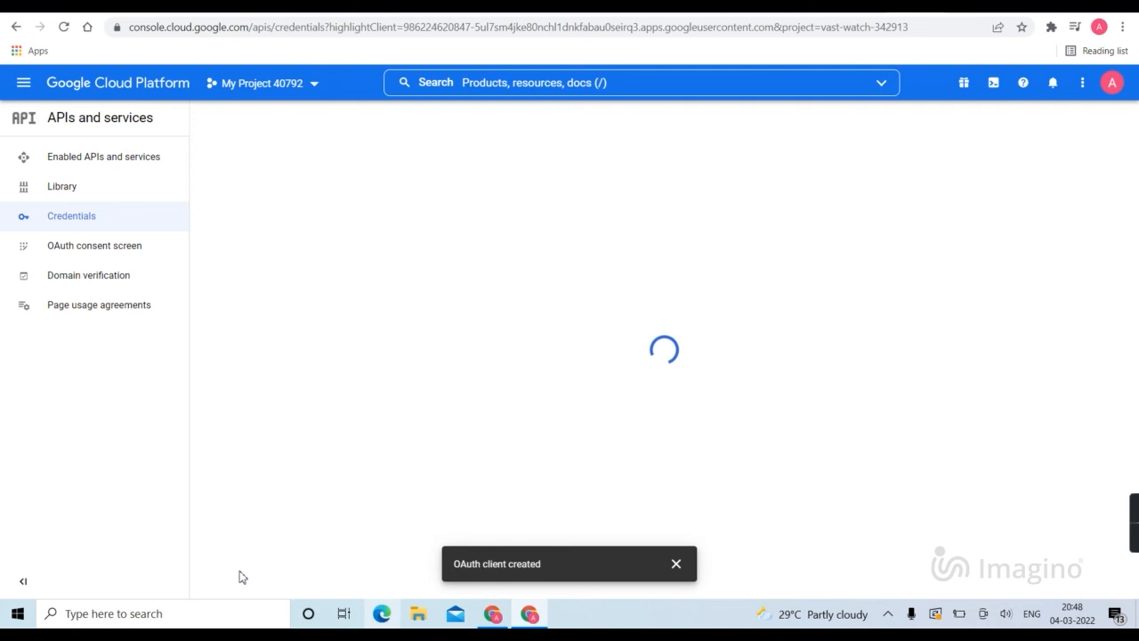